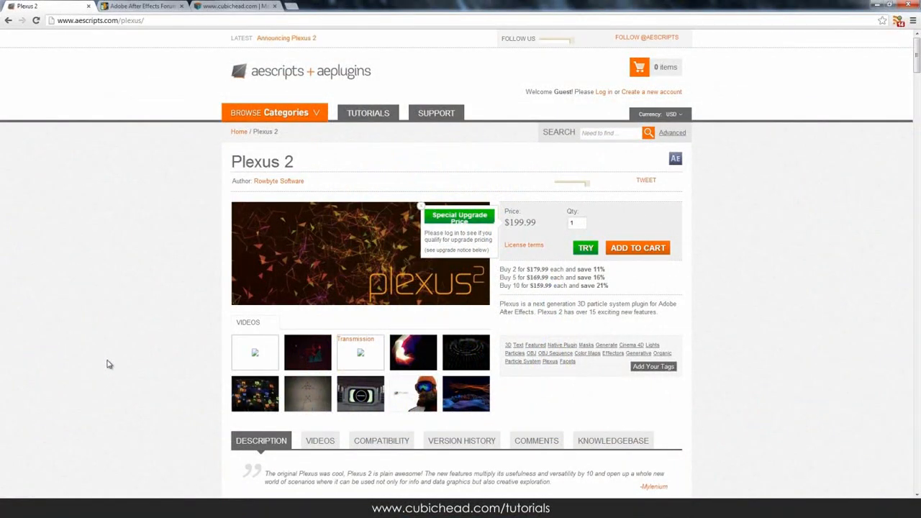
{"action": "mouse_move", "coordinate": [251, 277]}
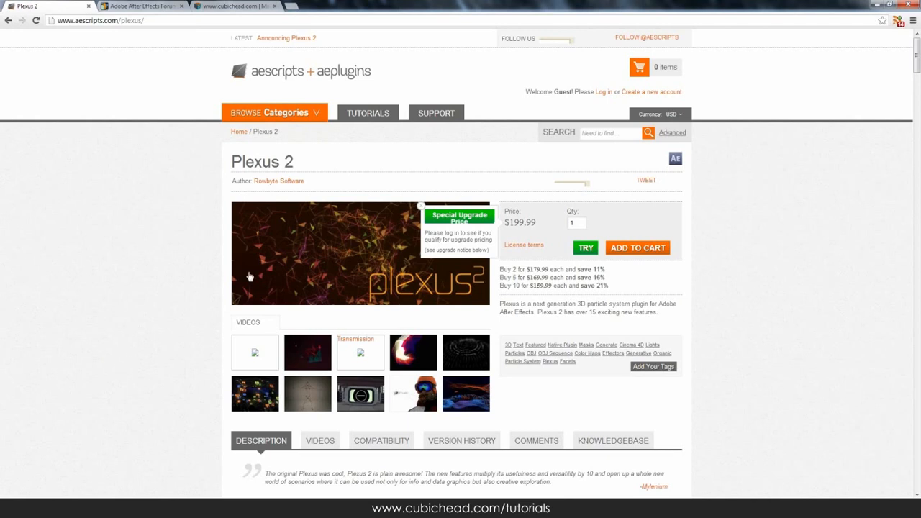
{"action": "mouse_move", "coordinate": [194, 287]}
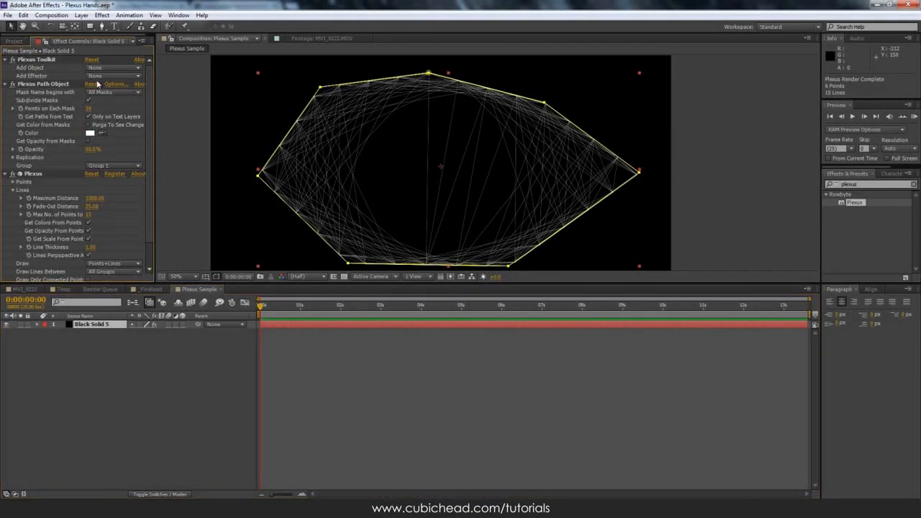
- Add a Spherical Field effector from the Plexus Add Effector list after previewing line distance
{"action": "left_click", "coordinate": [112, 68]}
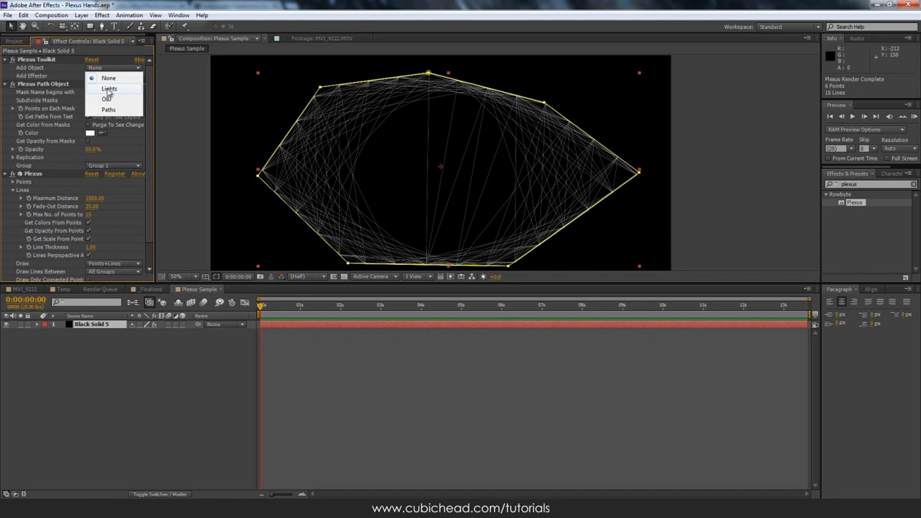
{"action": "mouse_move", "coordinate": [108, 100]}
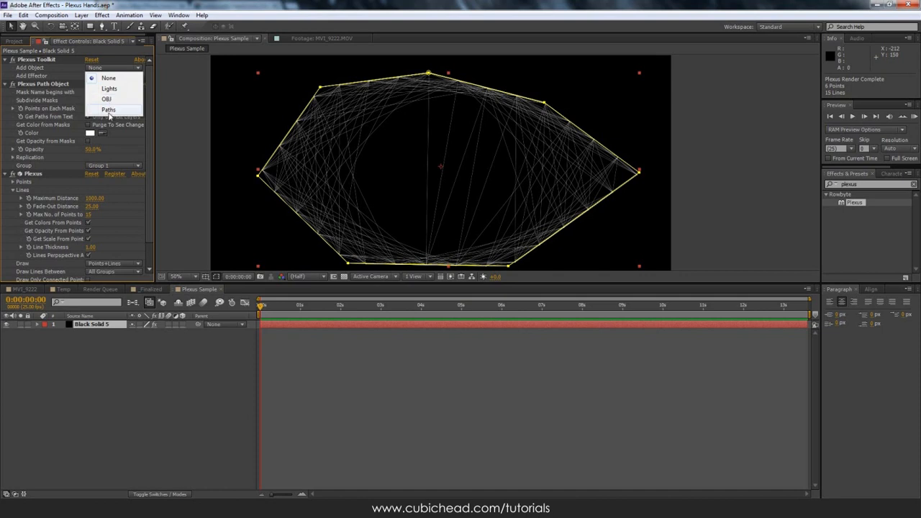
{"action": "mouse_move", "coordinate": [110, 109]}
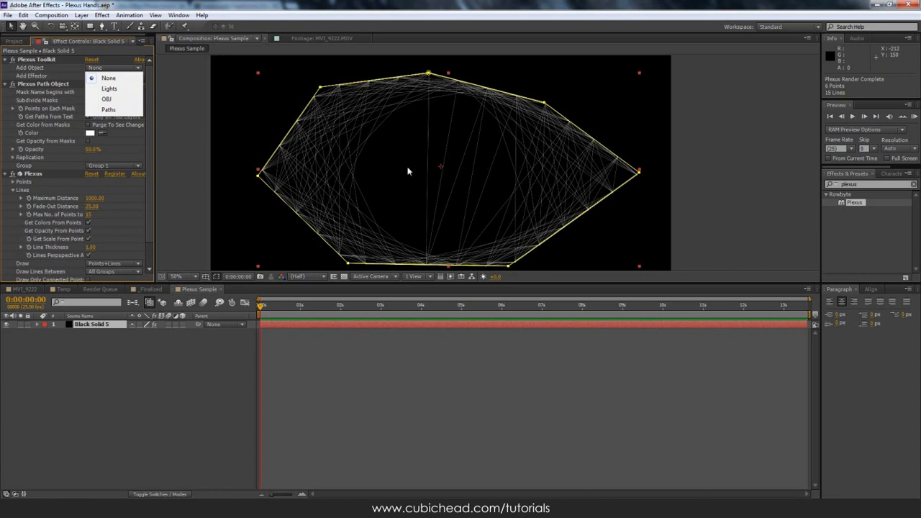
{"action": "mouse_move", "coordinate": [313, 156]}
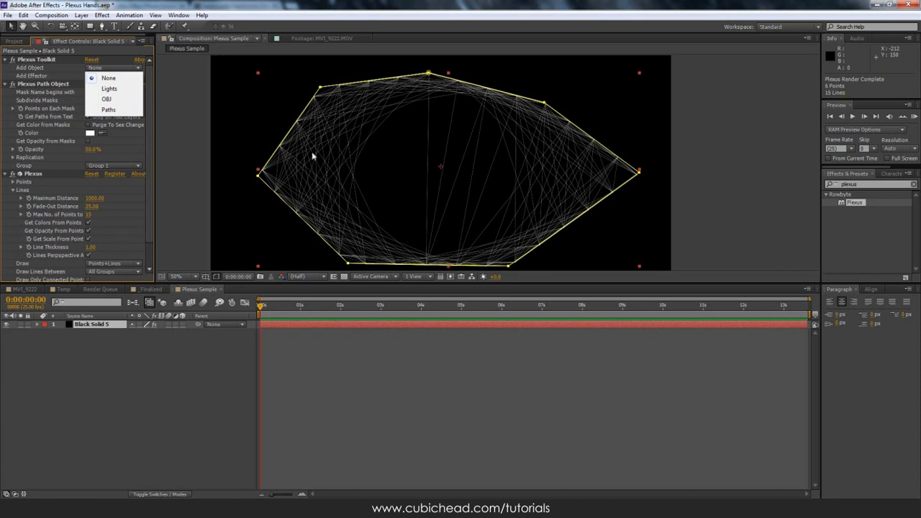
{"action": "mouse_move", "coordinate": [625, 201]}
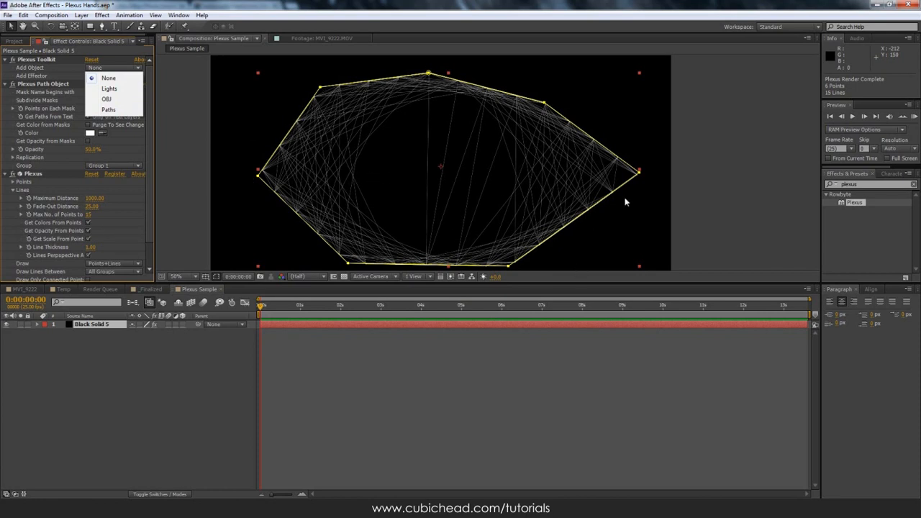
{"action": "mouse_move", "coordinate": [440, 186]}
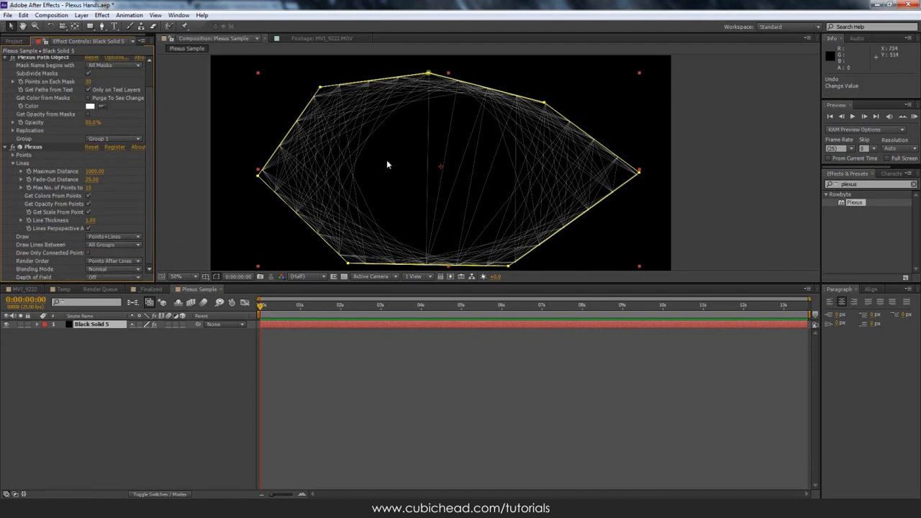
{"action": "mouse_move", "coordinate": [410, 187]}
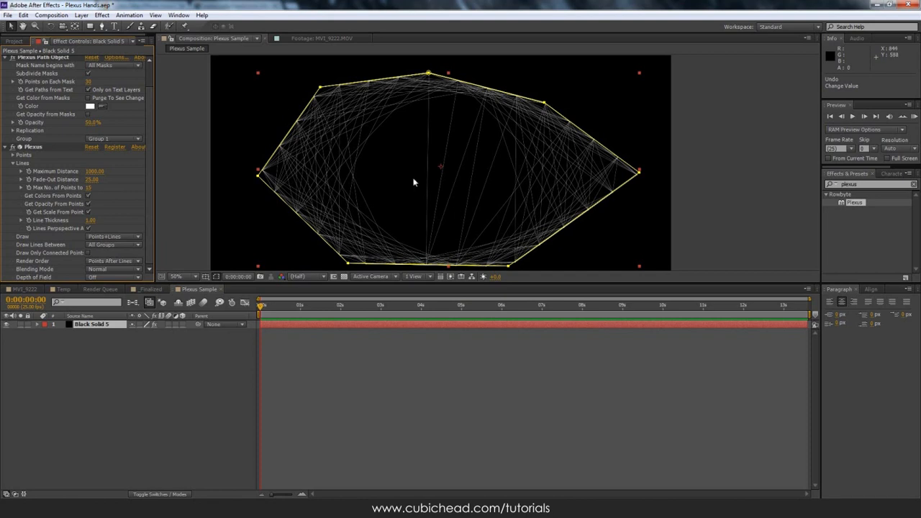
{"action": "mouse_move", "coordinate": [414, 178]}
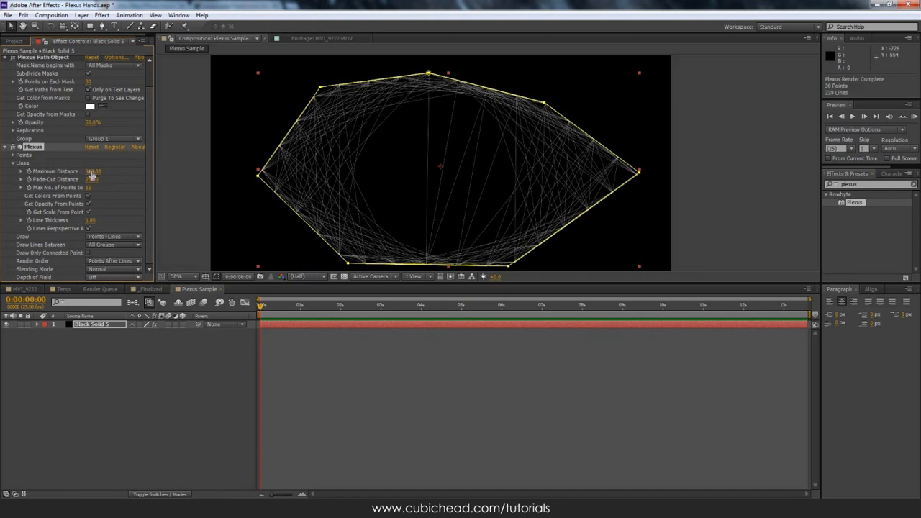
{"action": "left_click_drag", "start_coordinate": [93, 172], "coordinate": [90, 172]}
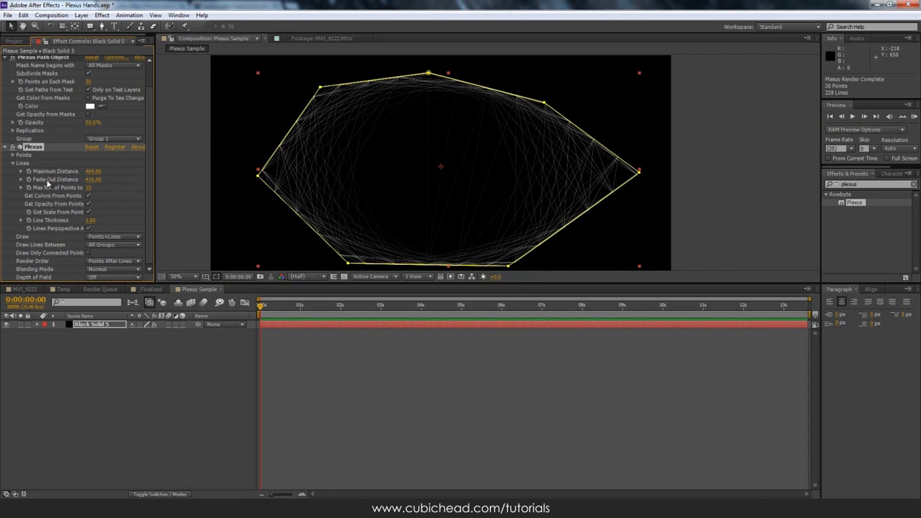
{"action": "mouse_move", "coordinate": [339, 176]}
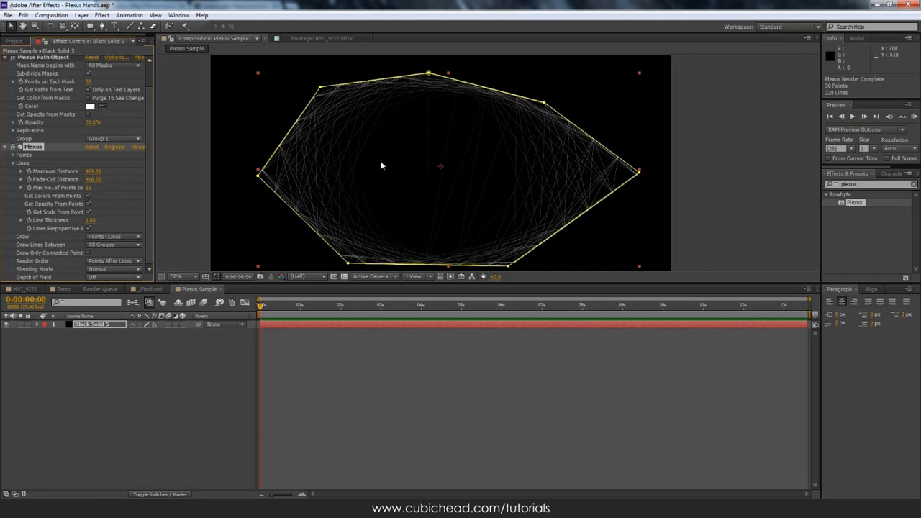
{"action": "mouse_move", "coordinate": [334, 185]}
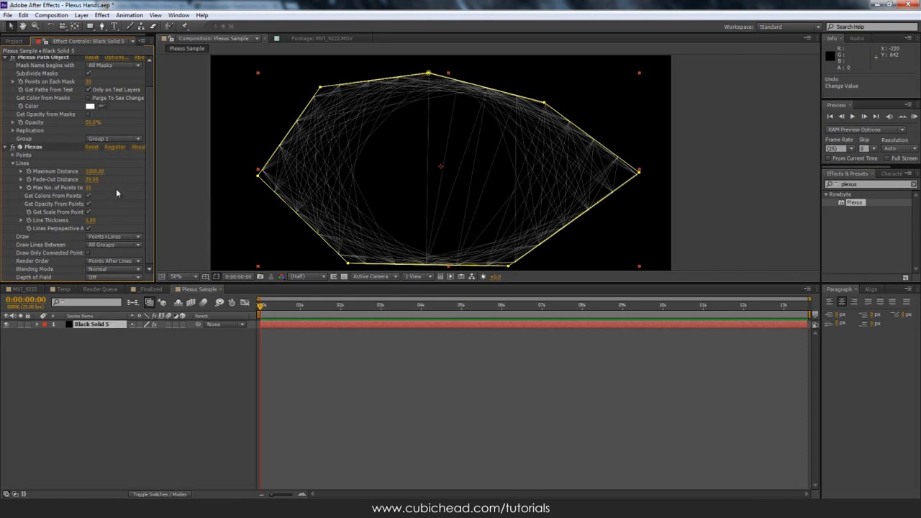
{"action": "mouse_move", "coordinate": [109, 201]}
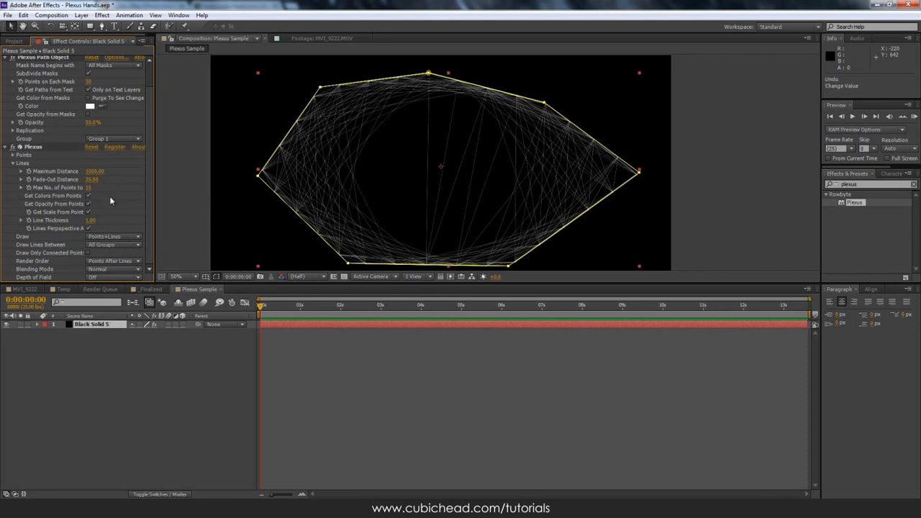
{"action": "mouse_move", "coordinate": [86, 227]}
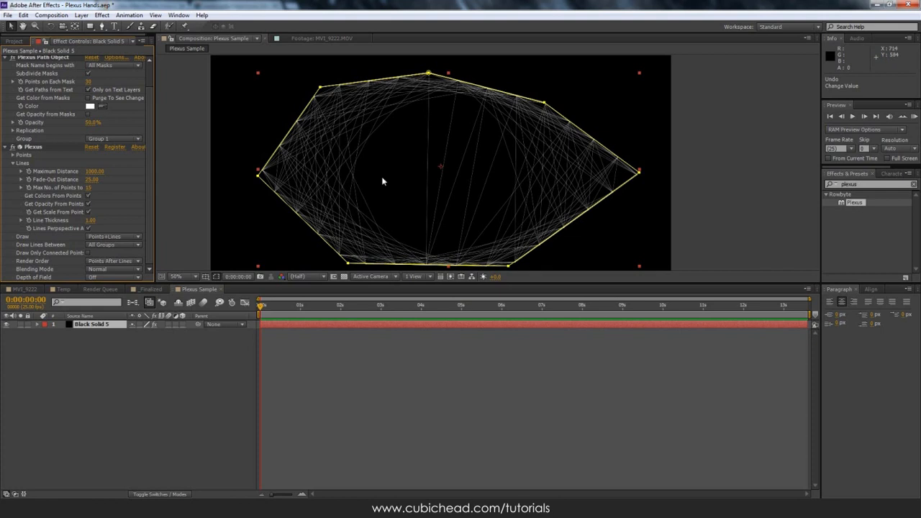
{"action": "mouse_move", "coordinate": [400, 176]}
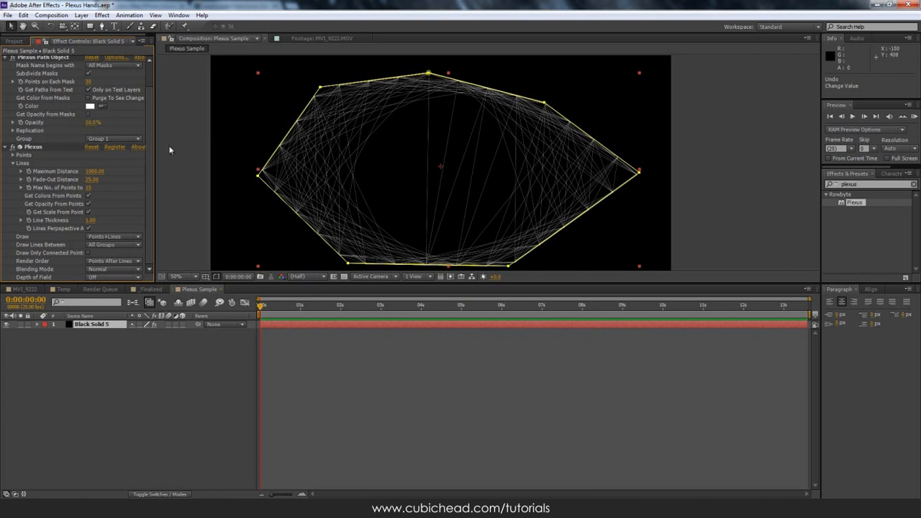
{"action": "left_click", "coordinate": [112, 68]}
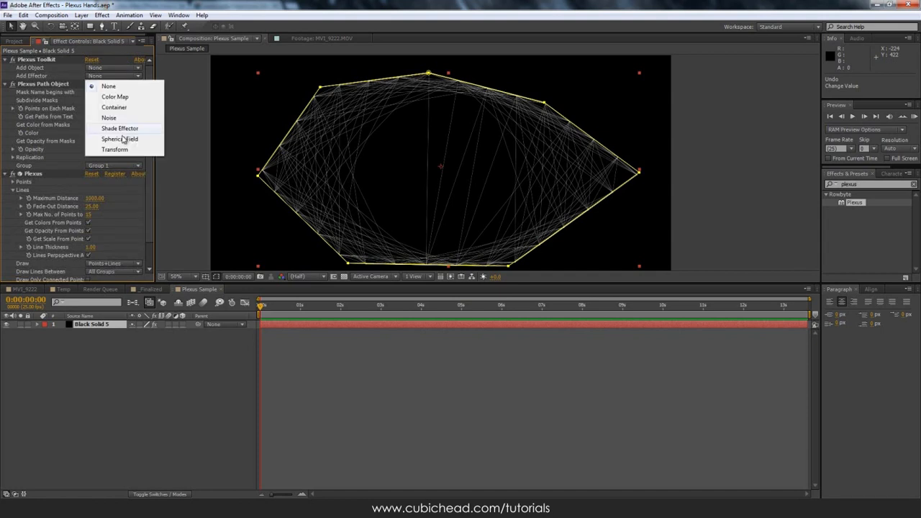
{"action": "left_click", "coordinate": [120, 138]}
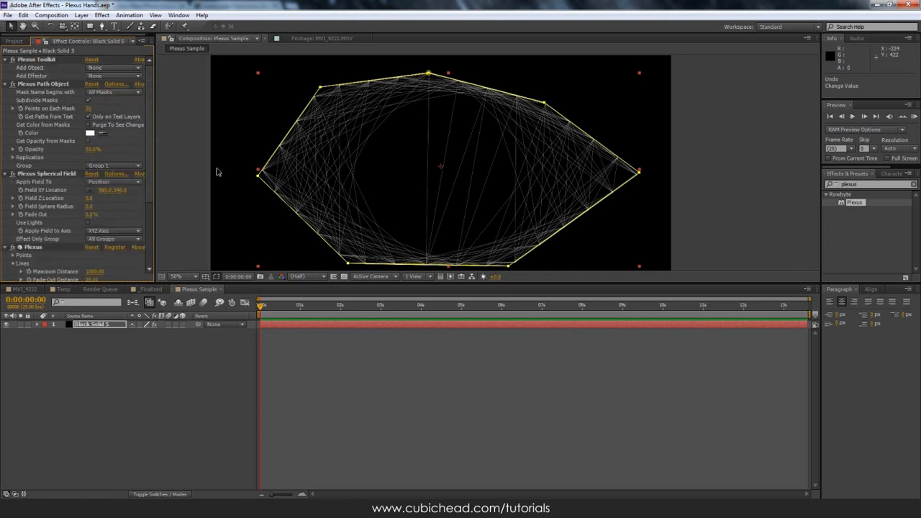
{"action": "scroll", "scroll_direction": "down", "scroll_amount": 3}
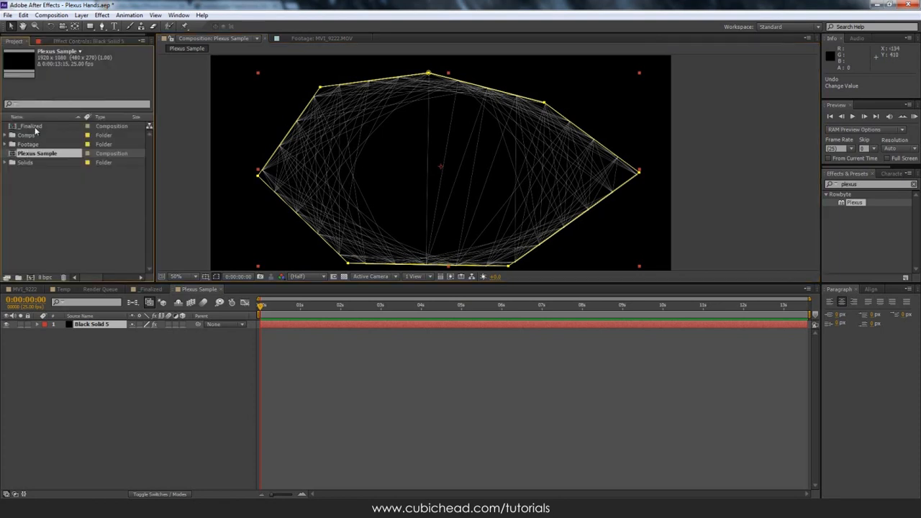
- Open the _Finalized composition and select the Tracker layers to reveal their motion paths
{"action": "double_click", "coordinate": [32, 124]}
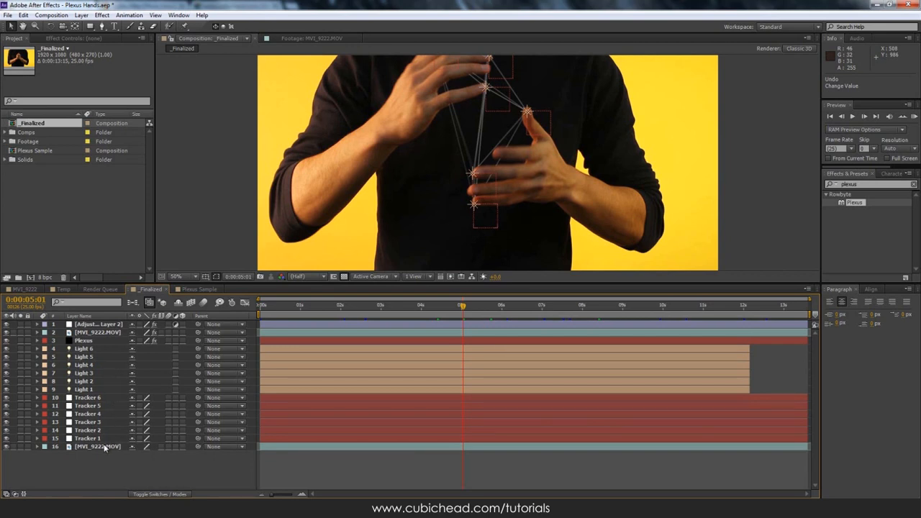
{"action": "mouse_move", "coordinate": [98, 360]}
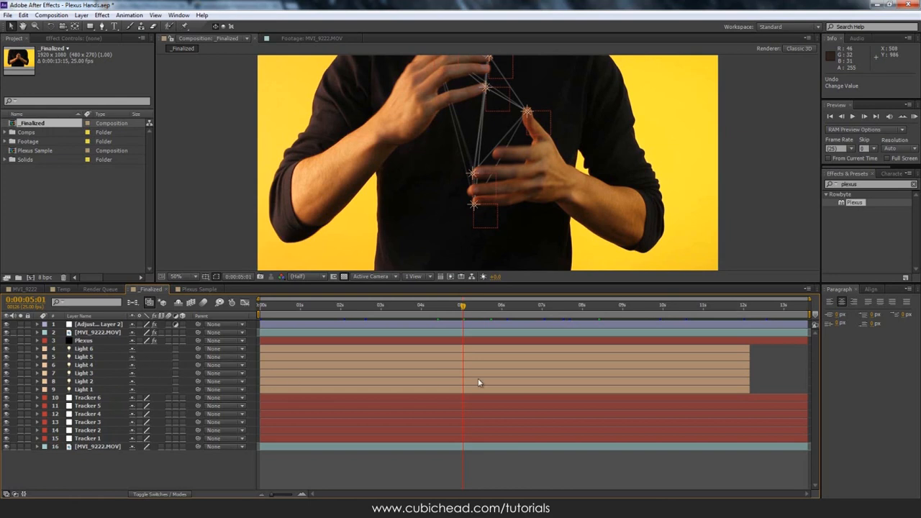
{"action": "mouse_move", "coordinate": [503, 284]}
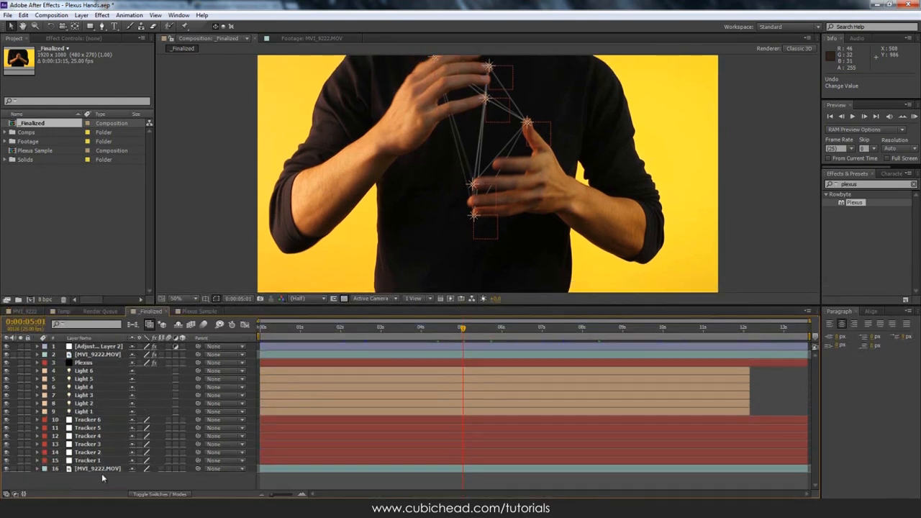
{"action": "left_click", "coordinate": [98, 469]}
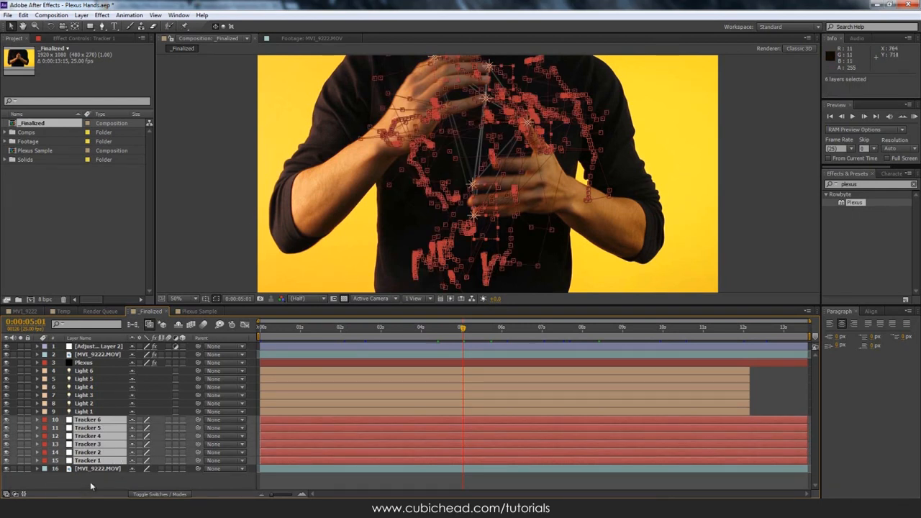
{"action": "left_click", "coordinate": [84, 411]}
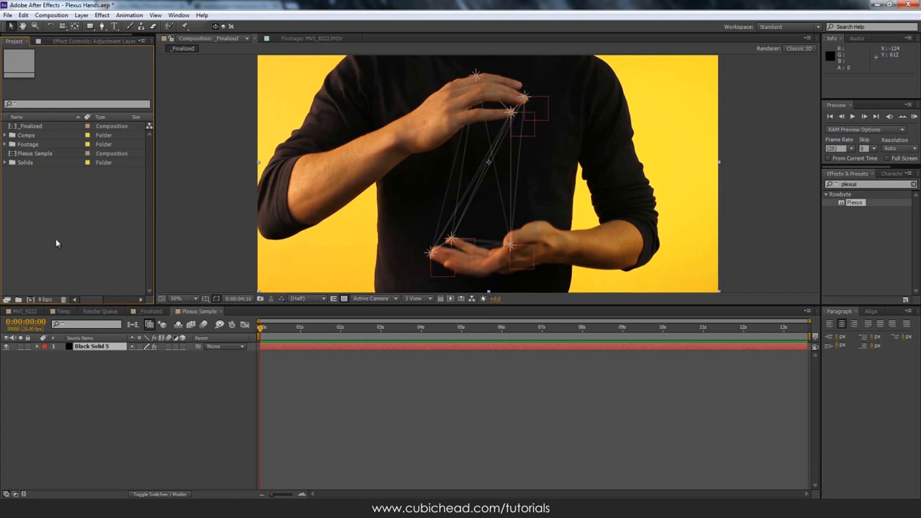
- Raise Plexus Lines Maximum Distance until a line joins Light 1 and Light 2 over the hands
{"action": "left_click", "coordinate": [4, 144]}
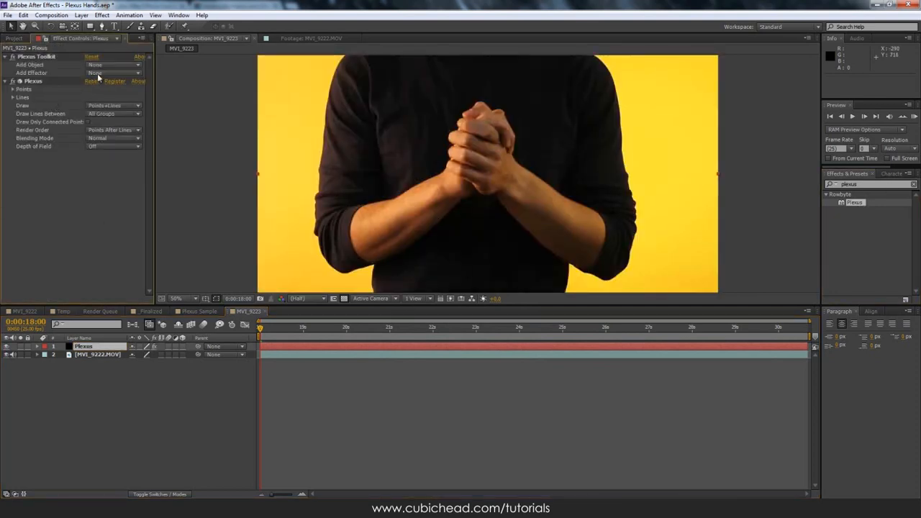
{"action": "left_click", "coordinate": [137, 72]}
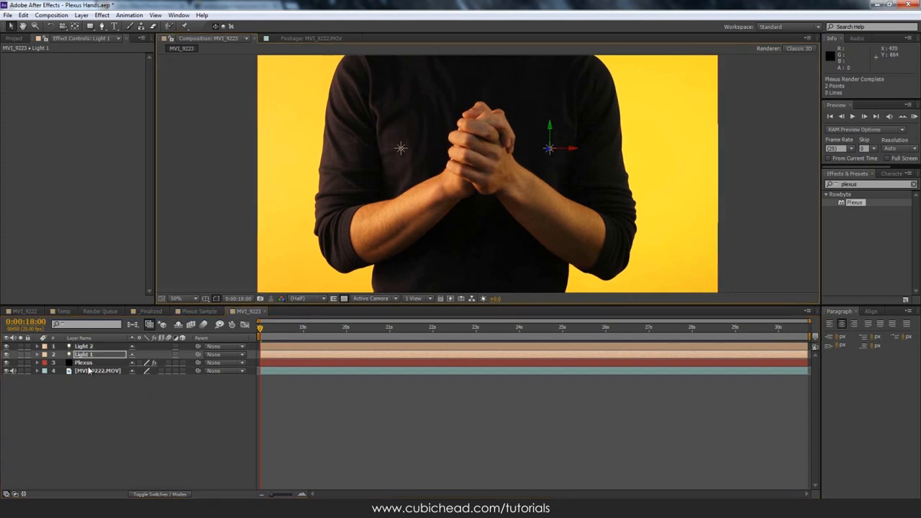
{"action": "left_click", "coordinate": [83, 362]}
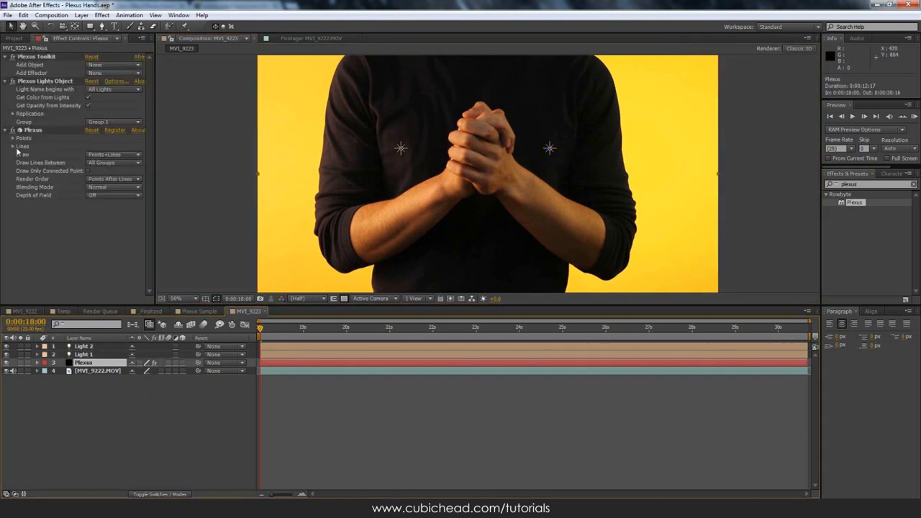
{"action": "left_click", "coordinate": [13, 147]}
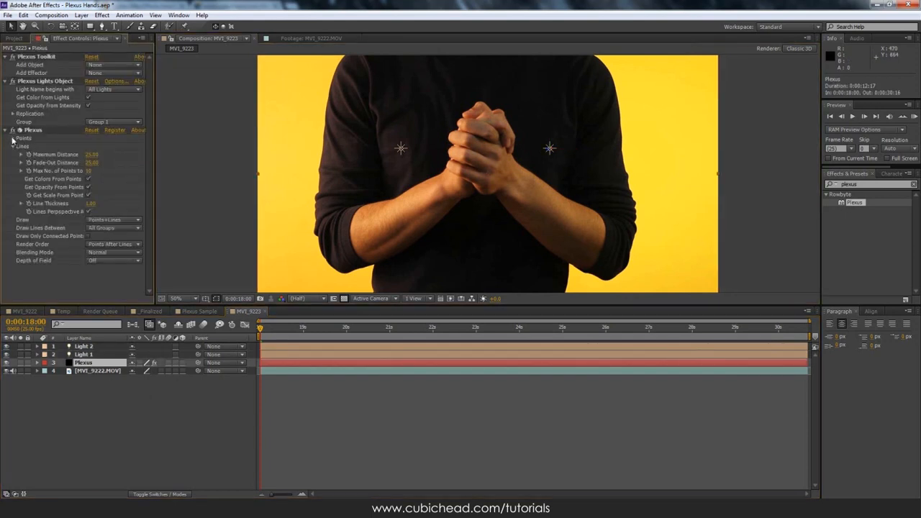
{"action": "left_click", "coordinate": [13, 138]}
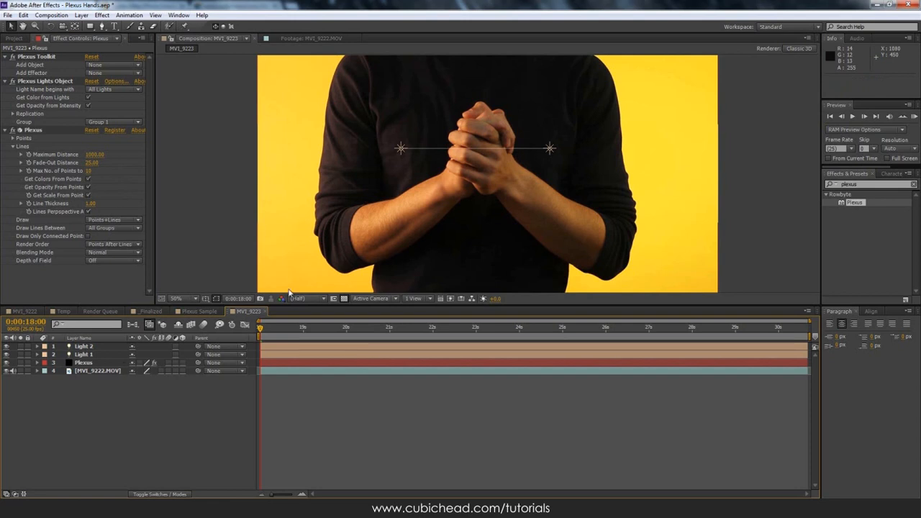
{"action": "left_click", "coordinate": [83, 363]}
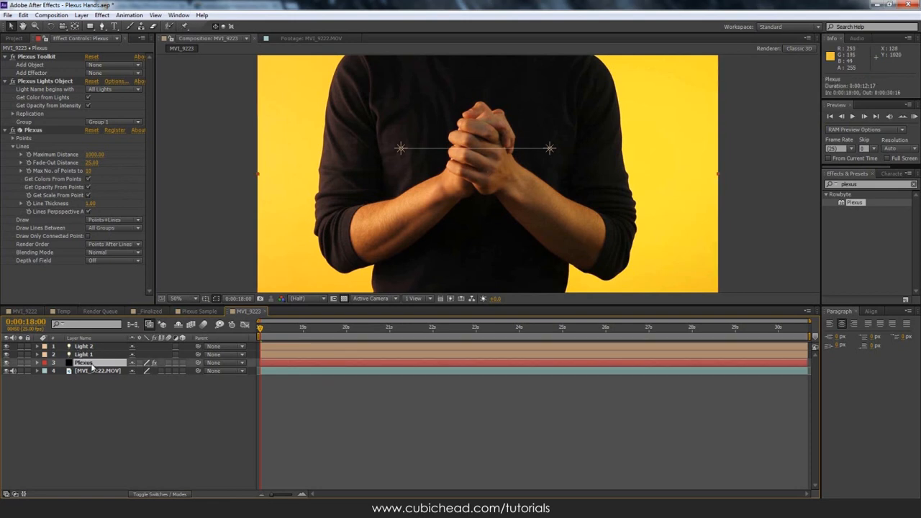
{"action": "mouse_move", "coordinate": [100, 373]}
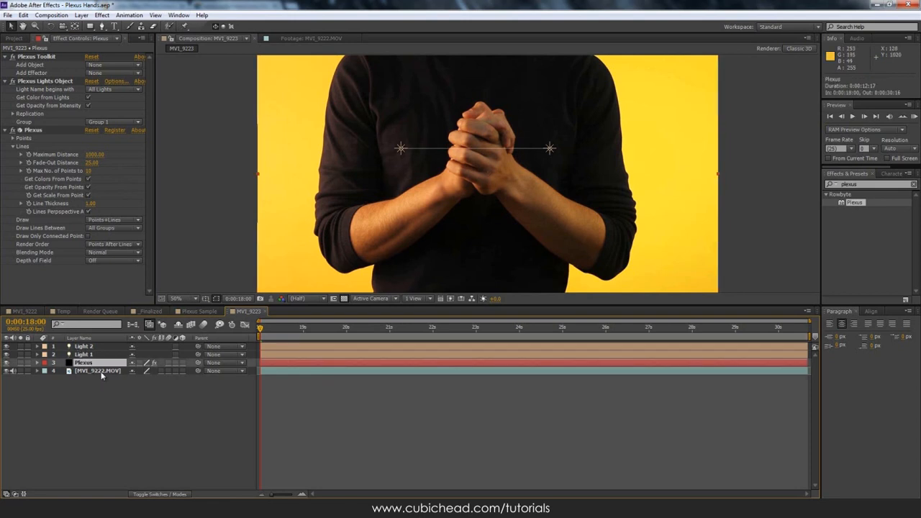
- Open the MVI_9223.MOV layer on its own and start Track Motion to create Track Point 1
{"action": "double_click", "coordinate": [97, 371]}
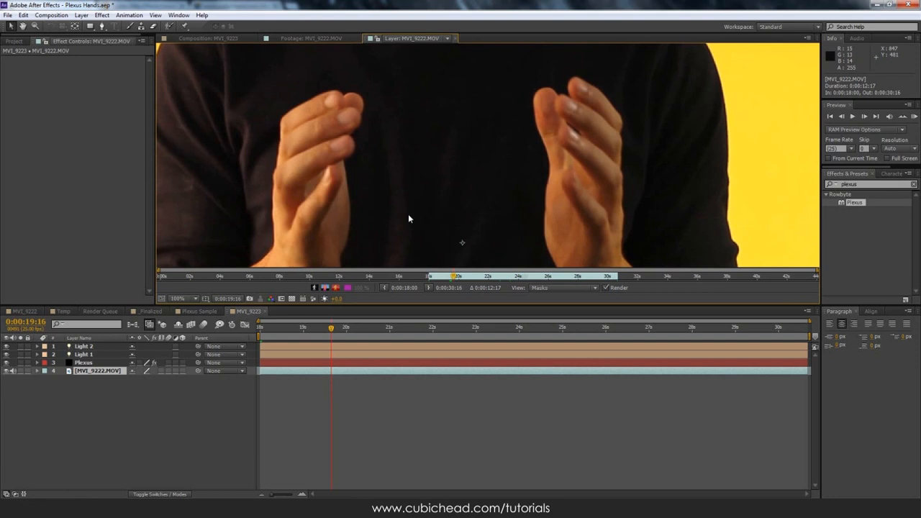
{"action": "mouse_move", "coordinate": [601, 178]}
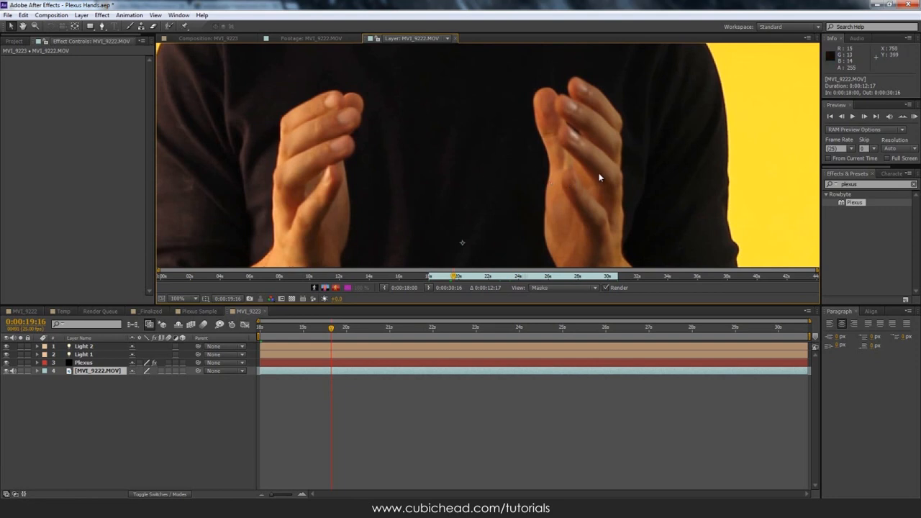
{"action": "left_click", "coordinate": [789, 26]}
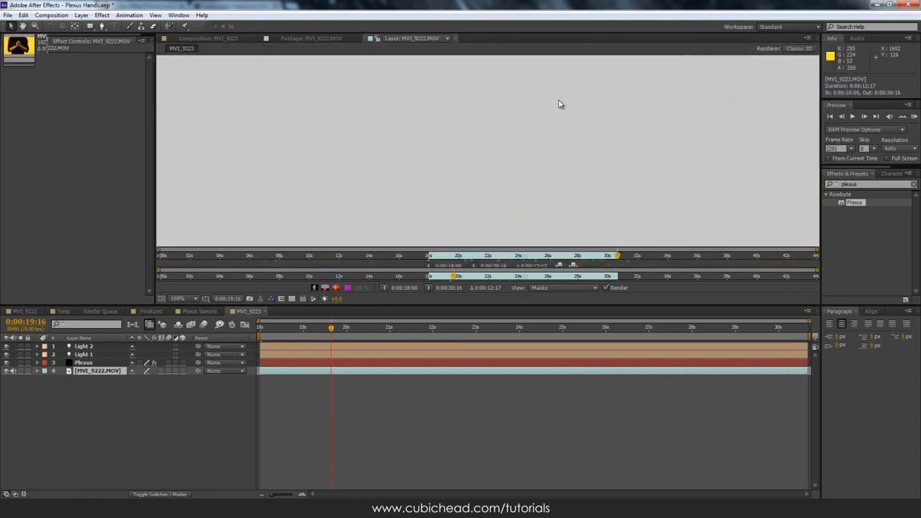
{"action": "left_click", "coordinate": [788, 26]}
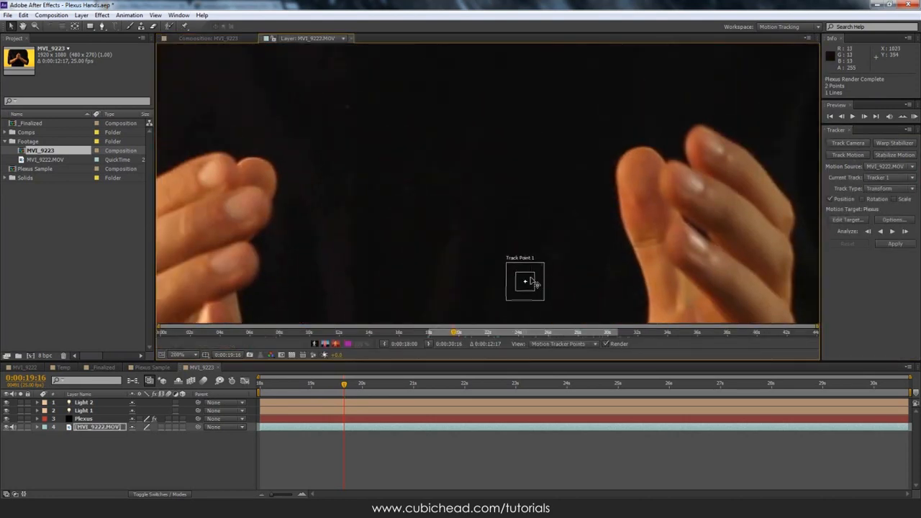
- Place Track Point 1 on the left fingertip and analyze its motion backward
{"action": "left_click_drag", "start_coordinate": [525, 280], "coordinate": [267, 165]}
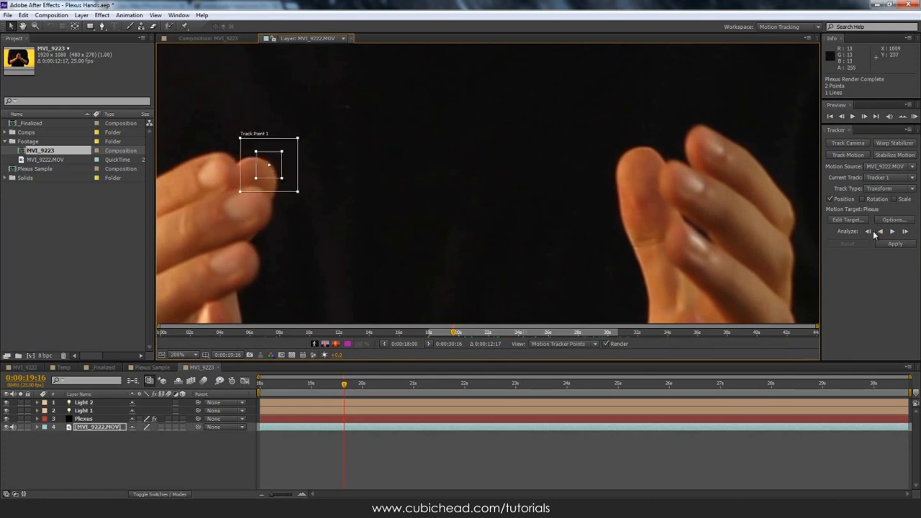
{"action": "left_click", "coordinate": [881, 230]}
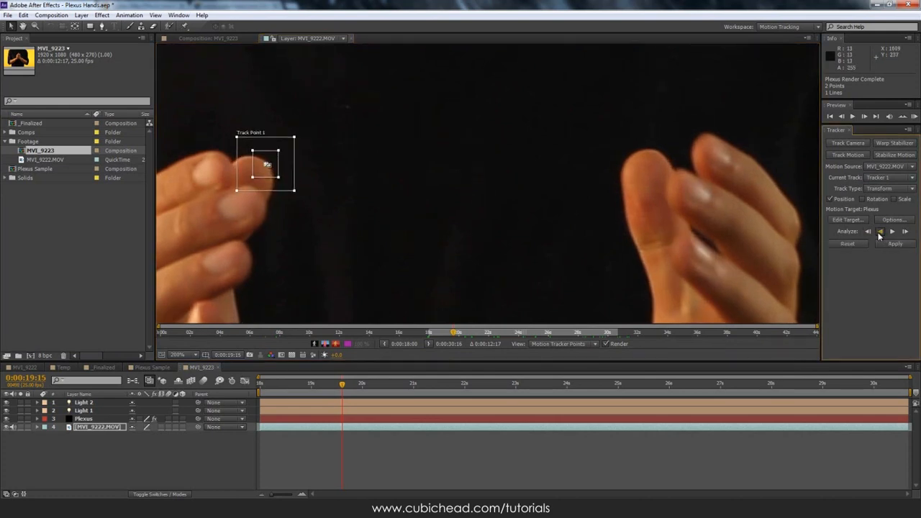
{"action": "left_click", "coordinate": [879, 230]}
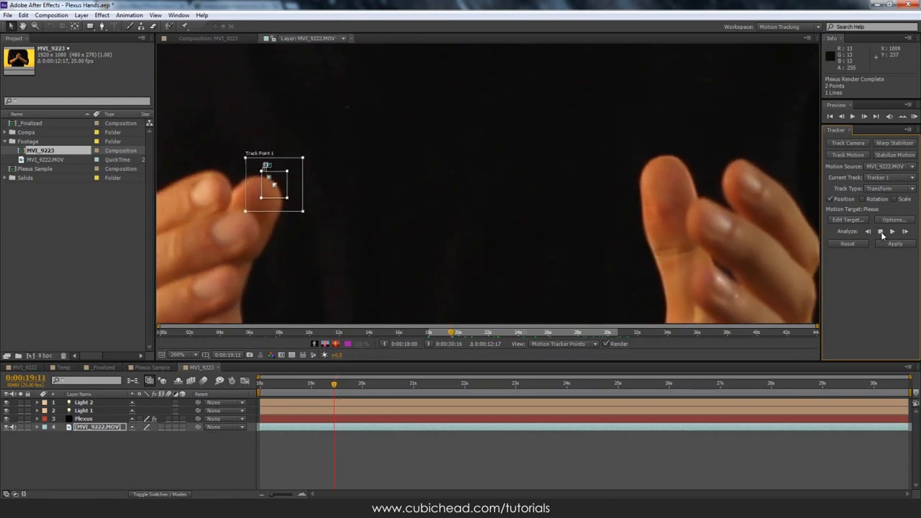
{"action": "left_click", "coordinate": [869, 230]}
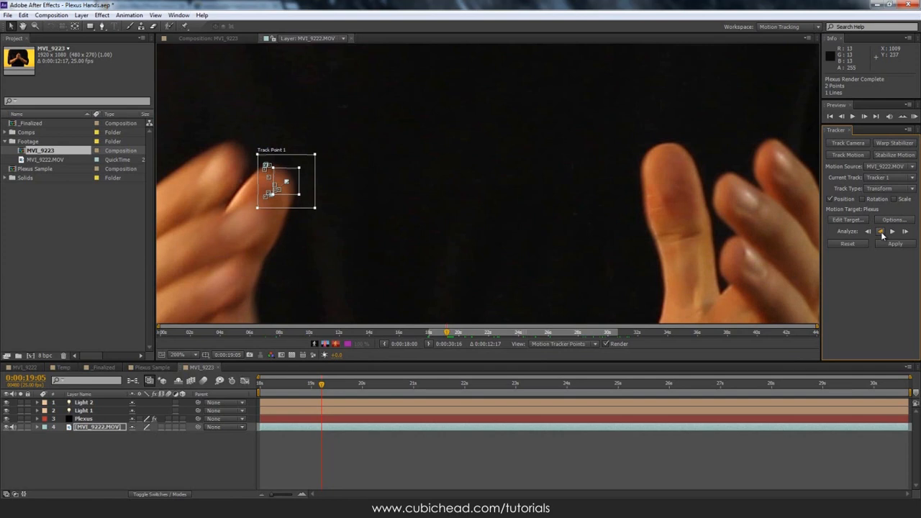
{"action": "left_click", "coordinate": [905, 230]}
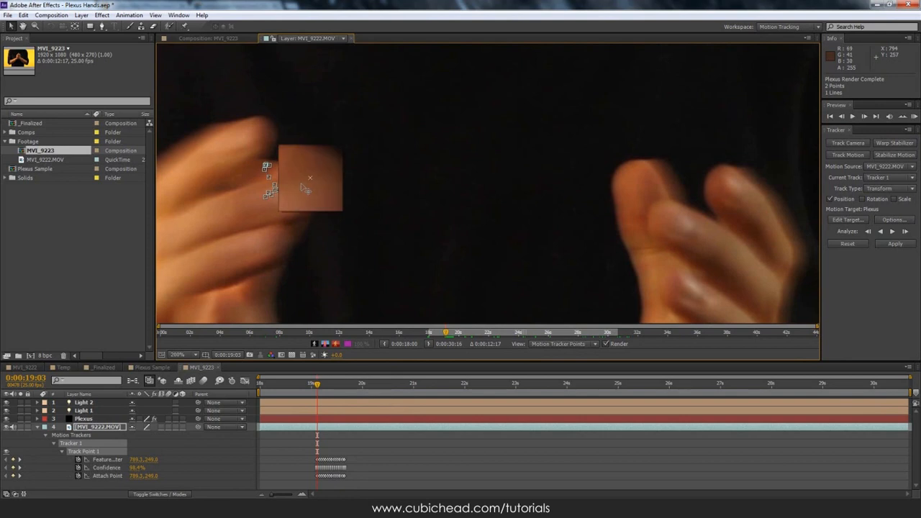
- Re-centre the track point and analyze forward, correcting it where the hand blurs
{"action": "left_click_drag", "start_coordinate": [316, 383], "coordinate": [323, 383]}
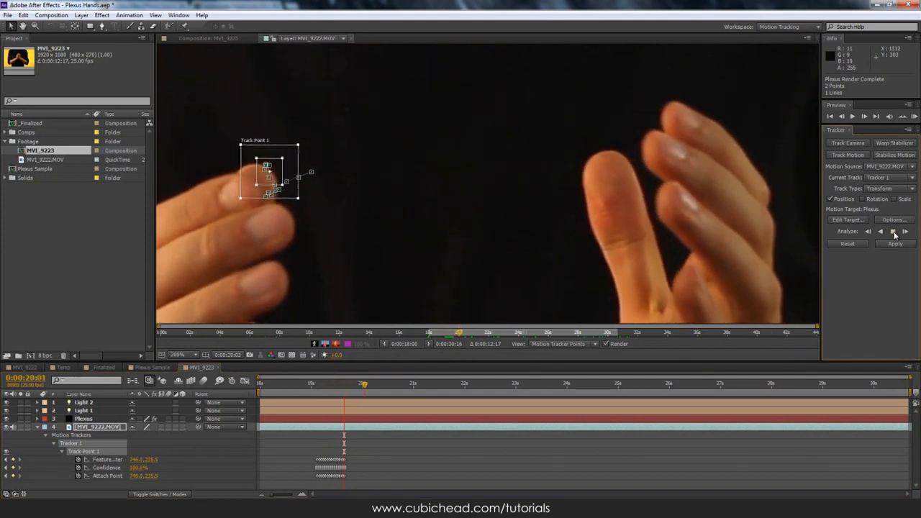
{"action": "left_click", "coordinate": [895, 230]}
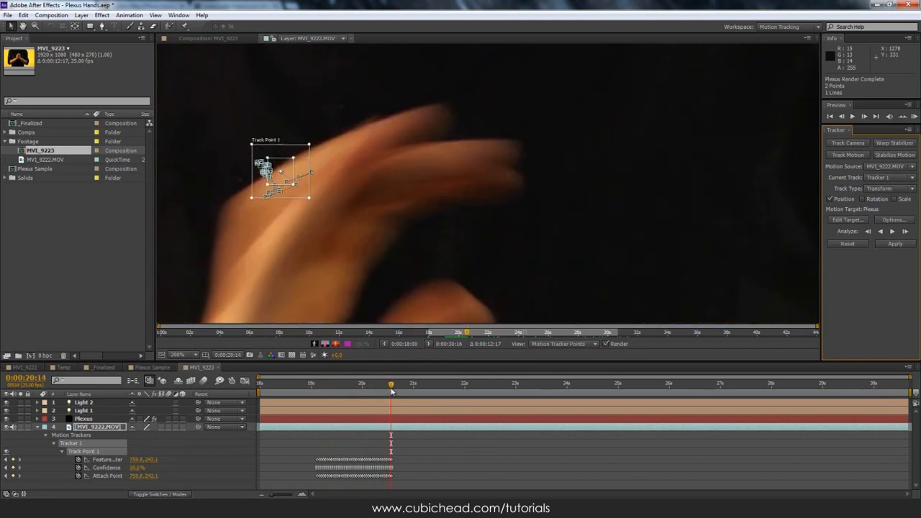
{"action": "left_click_drag", "start_coordinate": [391, 382], "coordinate": [386, 382]}
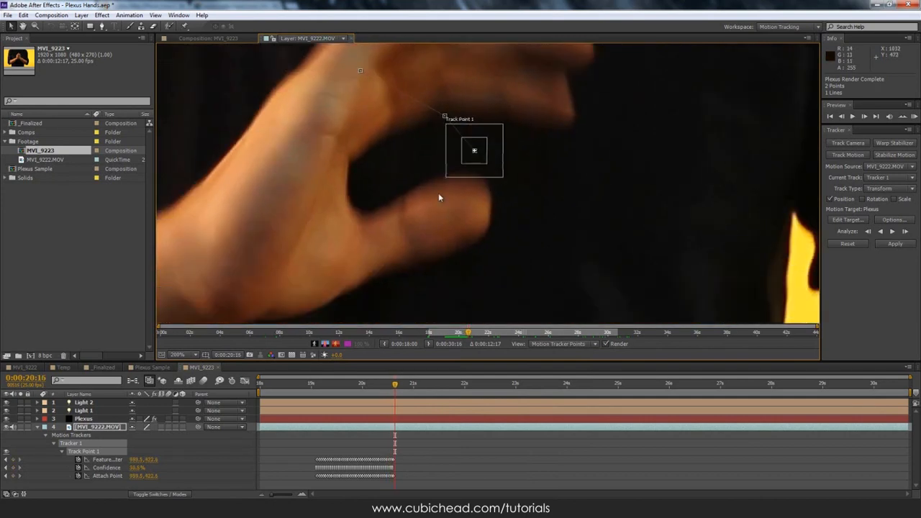
- Move Track Point 1 back onto the fingertip and analyze forward further into the clip
{"action": "left_click_drag", "start_coordinate": [475, 151], "coordinate": [484, 199]}
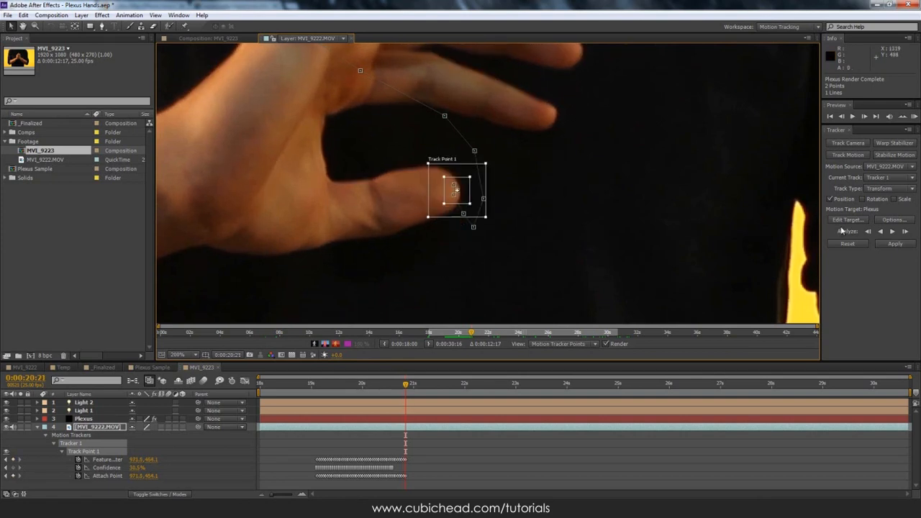
{"action": "left_click", "coordinate": [892, 230]}
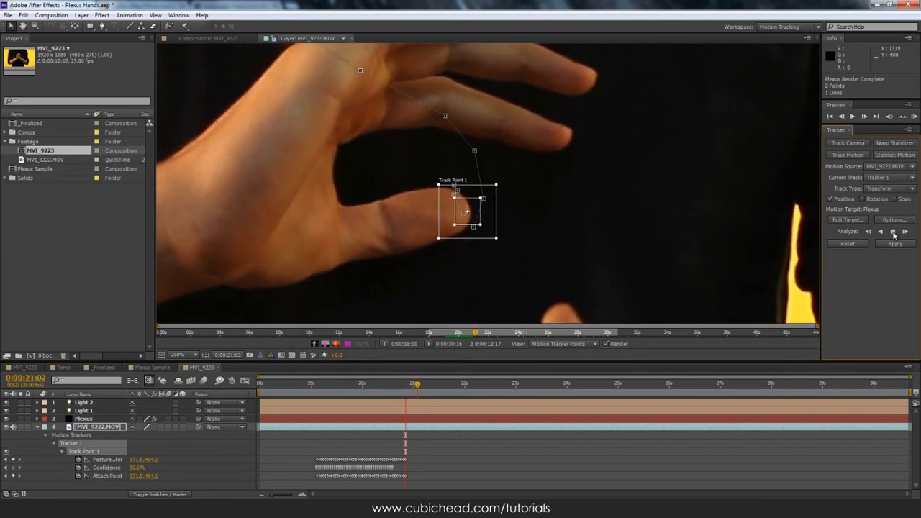
{"action": "left_click", "coordinate": [892, 231]}
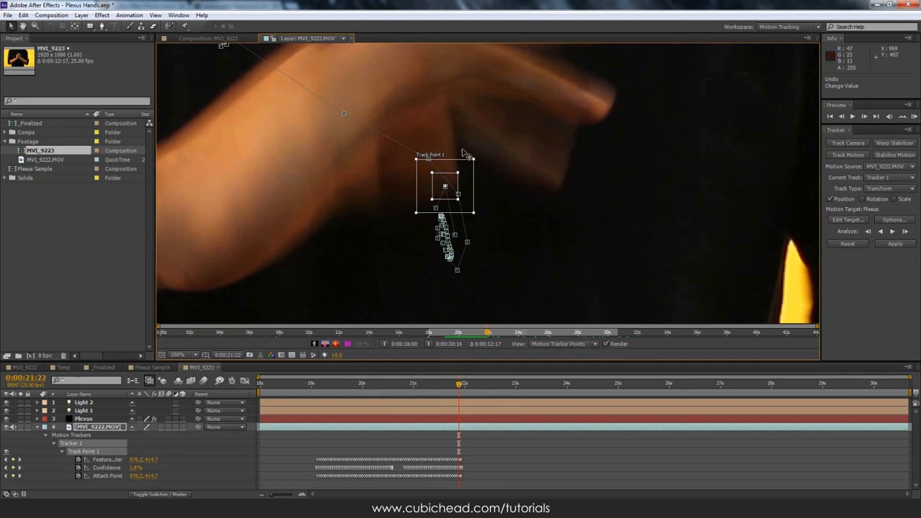
{"action": "left_click", "coordinate": [910, 130]}
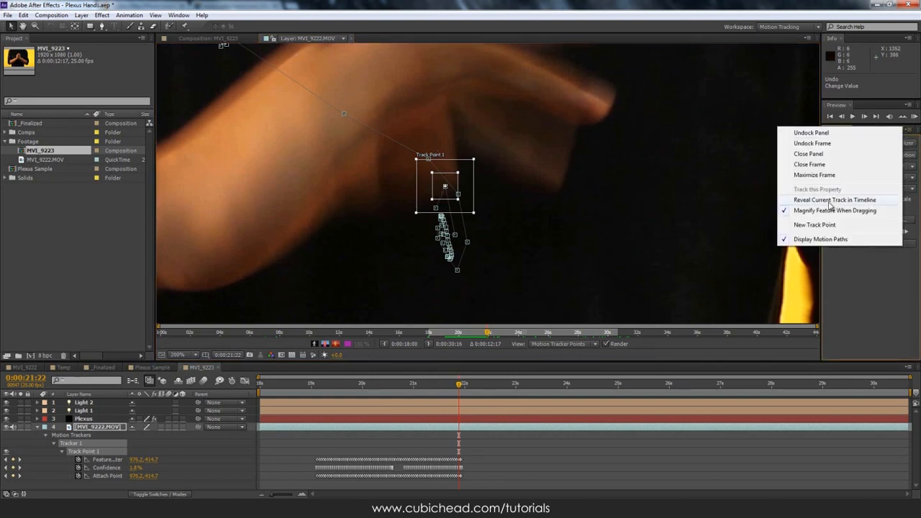
{"action": "mouse_move", "coordinate": [823, 242]}
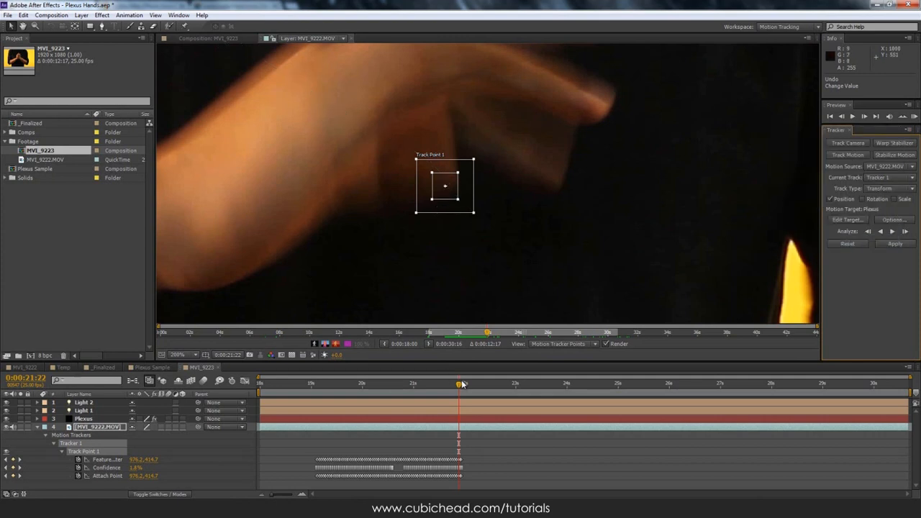
- Set the track point on the other fingertip and step it backward frame by frame through the blur
{"action": "left_click_drag", "start_coordinate": [457, 383], "coordinate": [429, 383]}
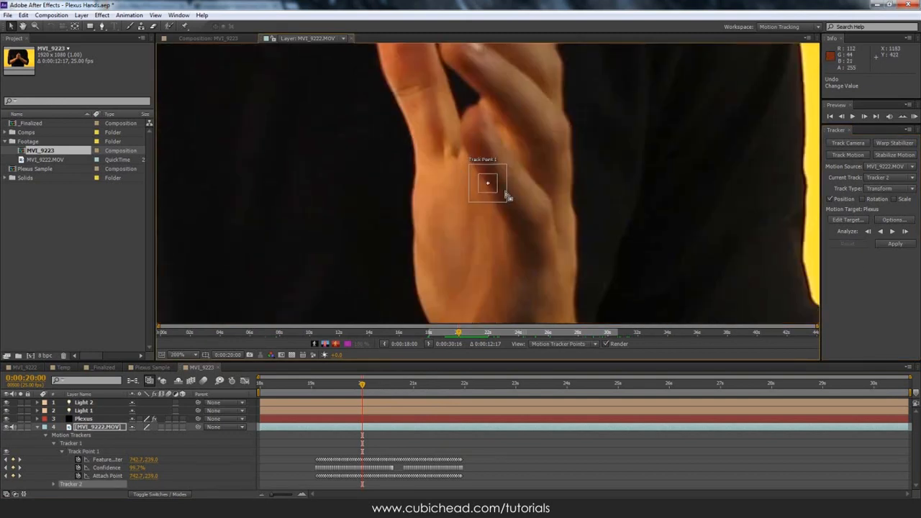
{"action": "left_click_drag", "start_coordinate": [486, 181], "coordinate": [486, 222]}
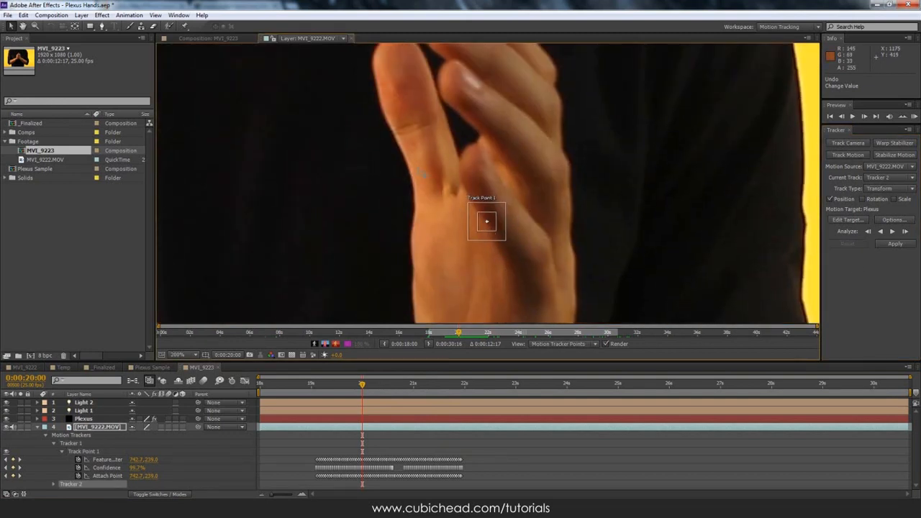
{"action": "left_click_drag", "start_coordinate": [486, 222], "coordinate": [379, 152]}
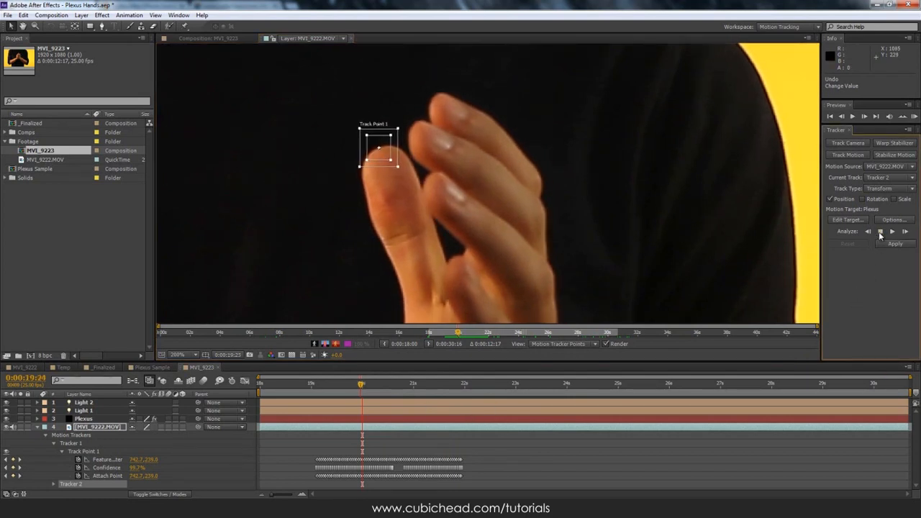
{"action": "left_click", "coordinate": [881, 231]}
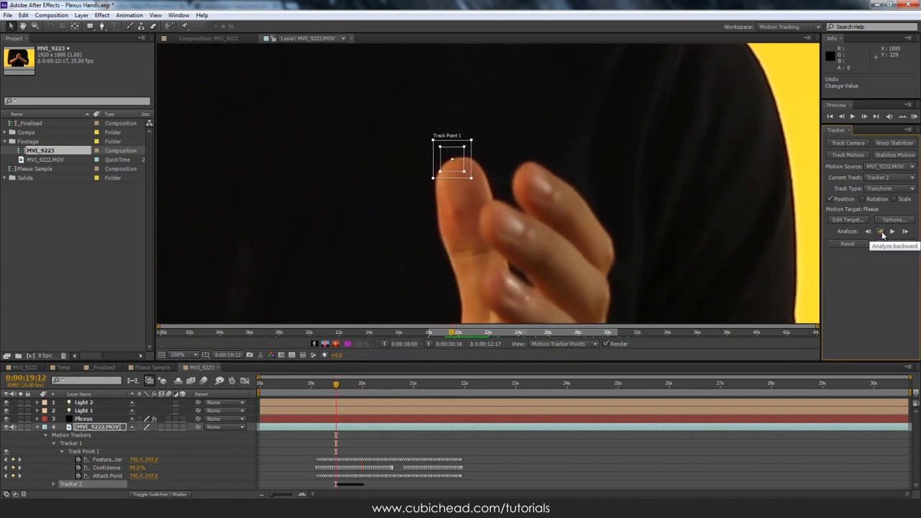
{"action": "left_click", "coordinate": [882, 230]}
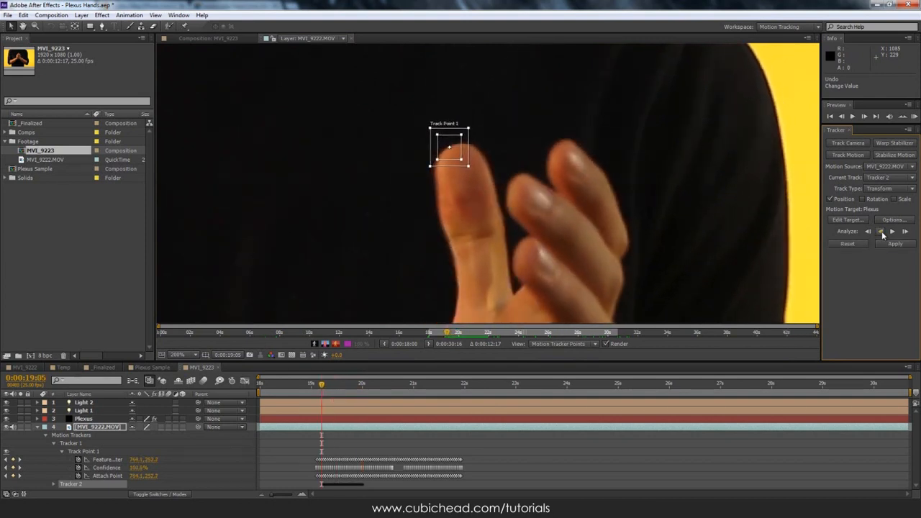
{"action": "left_click", "coordinate": [868, 230]}
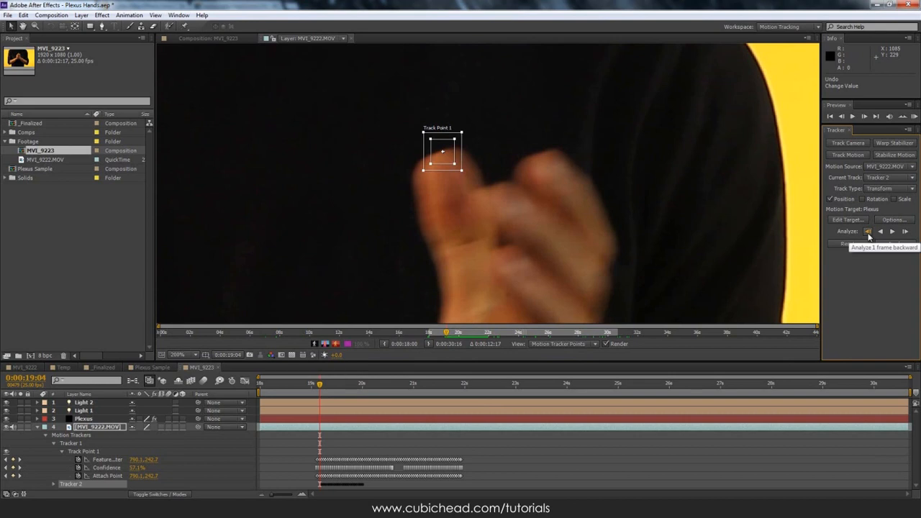
{"action": "left_click", "coordinate": [868, 231]}
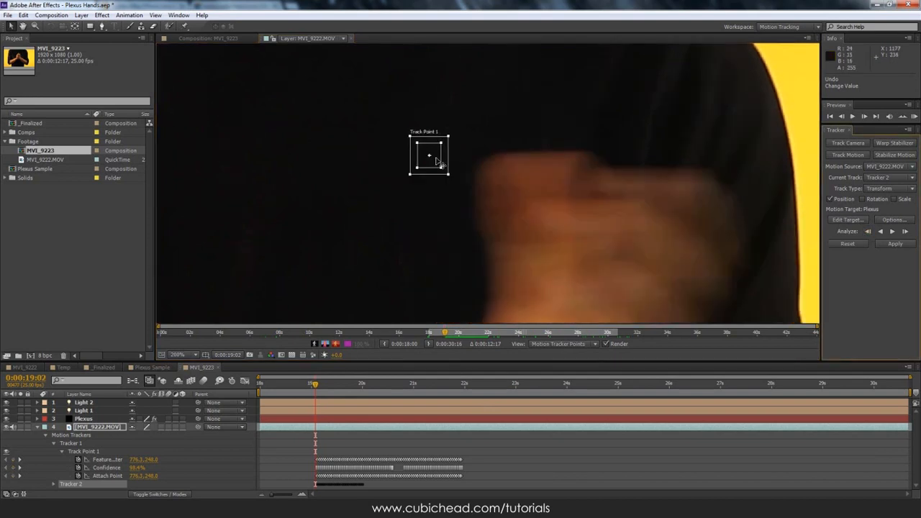
{"action": "left_click_drag", "start_coordinate": [429, 156], "coordinate": [496, 156]}
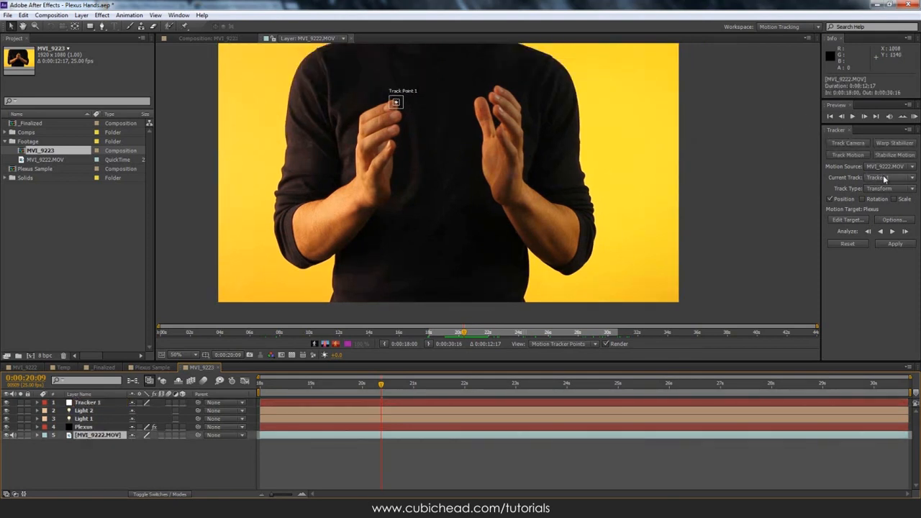
- Set Tracker 2 as the Edit Target and apply the track in X and Y dimensions
{"action": "left_click", "coordinate": [848, 219]}
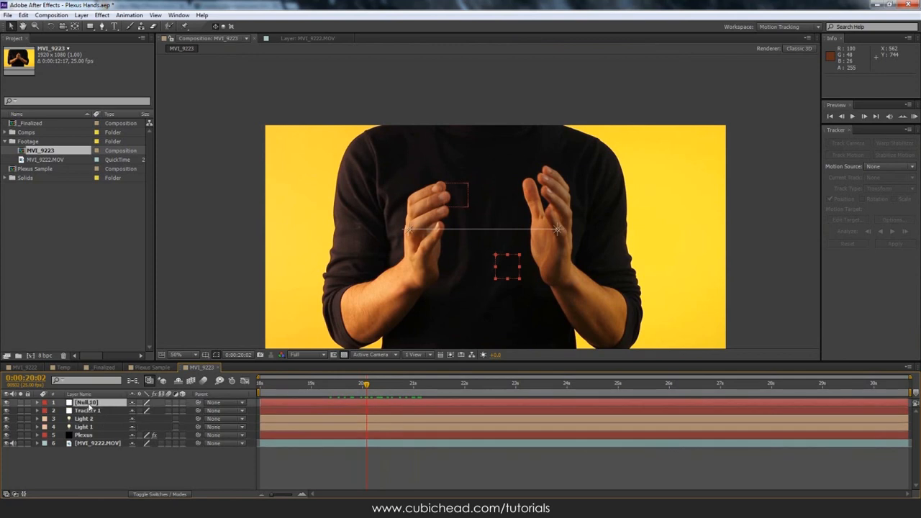
{"action": "double_click", "coordinate": [86, 403]}
{"action": "type", "text": "Tracker 2"}
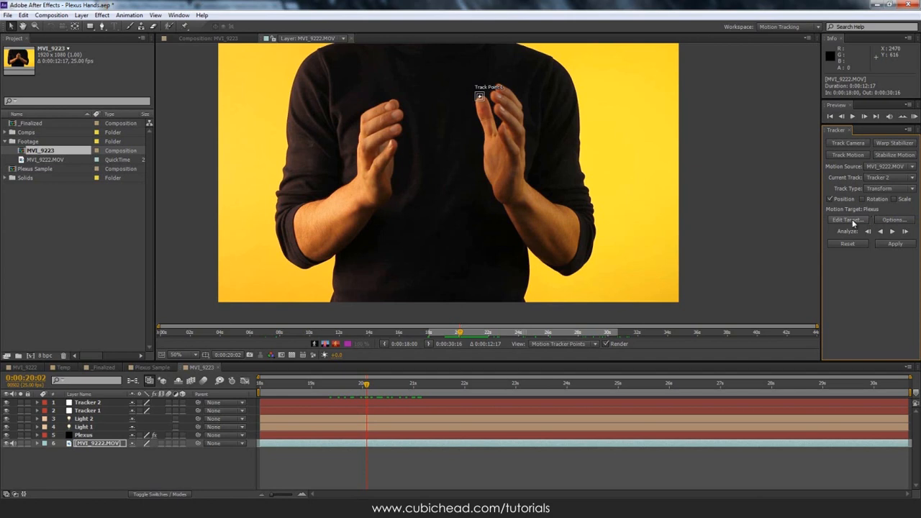
{"action": "left_click", "coordinate": [846, 219]}
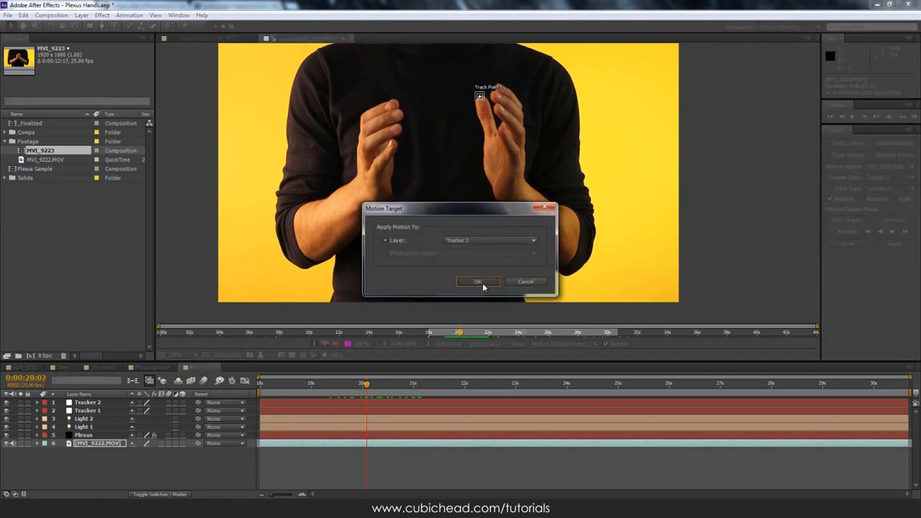
{"action": "left_click", "coordinate": [477, 281]}
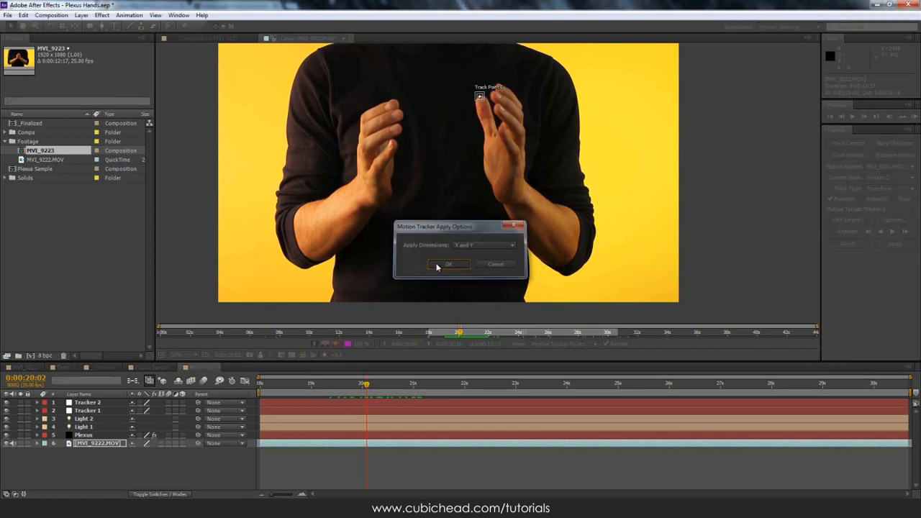
{"action": "left_click", "coordinate": [449, 263]}
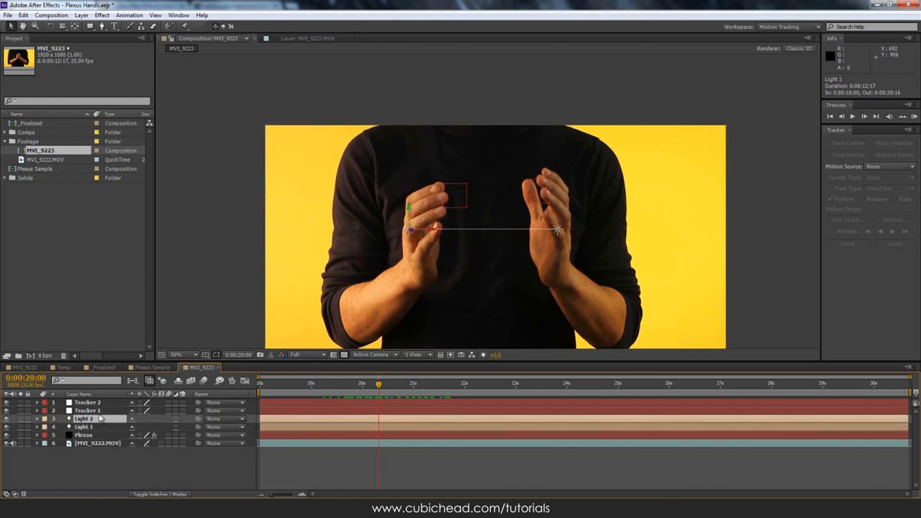
- Paste the _Finalized light's position expression onto the lights, linking them to Tracker 1 and Tracker 2
{"action": "left_click", "coordinate": [88, 410]}
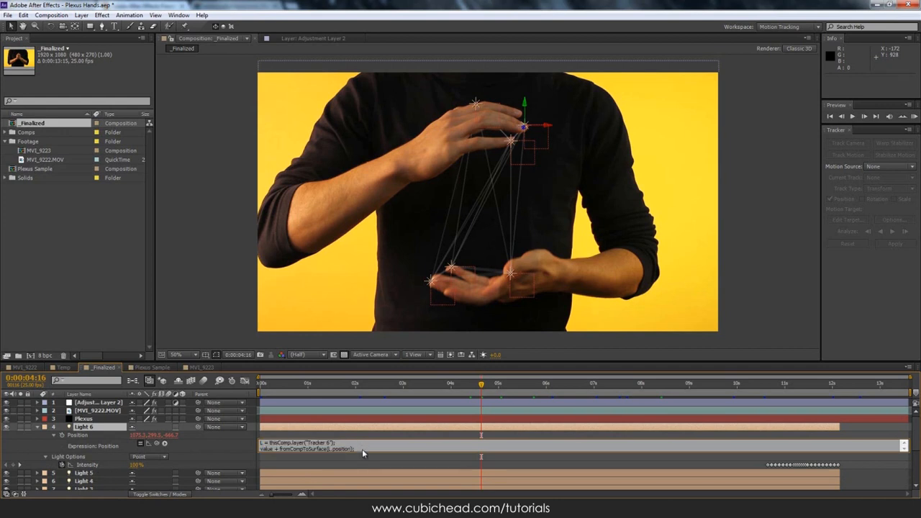
{"action": "left_click", "coordinate": [36, 167]}
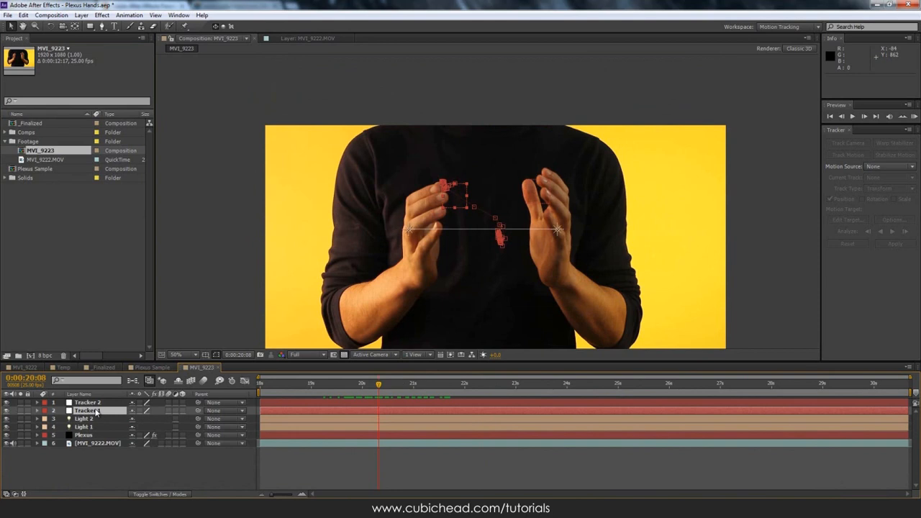
{"action": "left_click", "coordinate": [83, 419]}
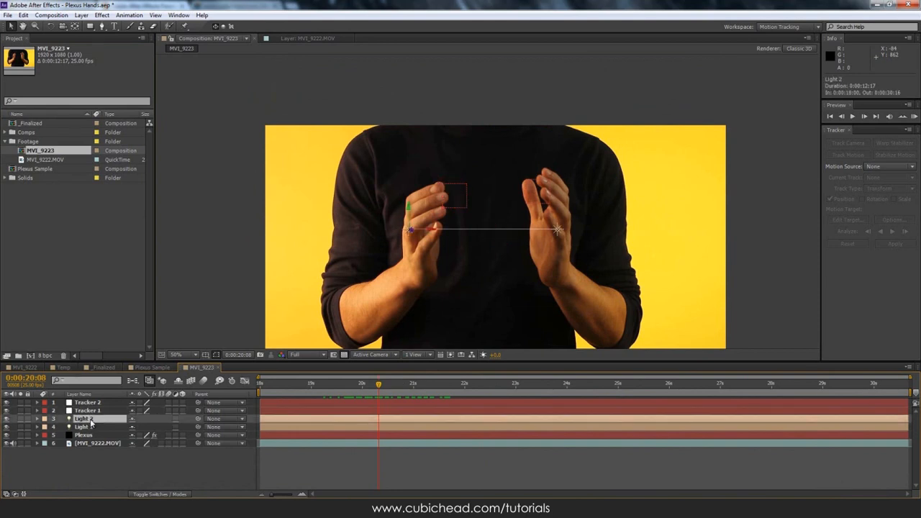
{"action": "left_click", "coordinate": [37, 419]}
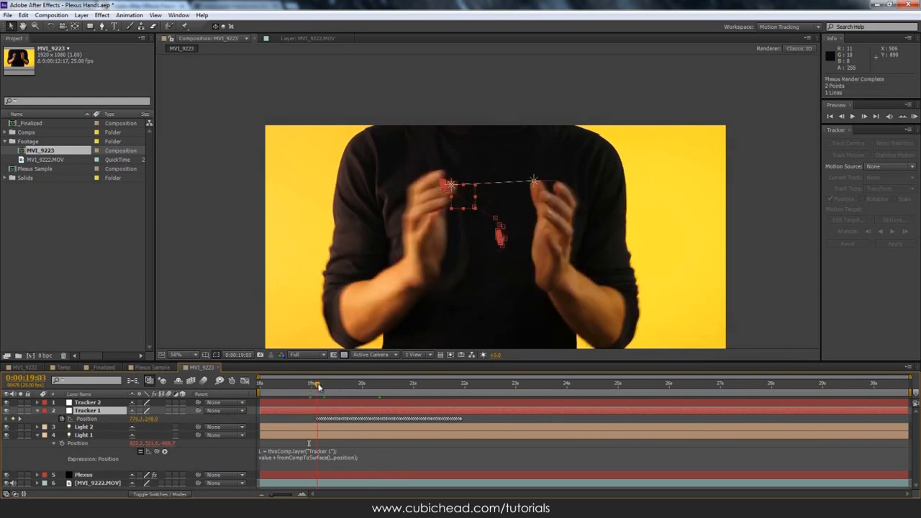
- Scrub through the timeline to confirm the Plexus line follows both tracked fingertips
{"action": "left_click_drag", "start_coordinate": [317, 386], "coordinate": [462, 385]}
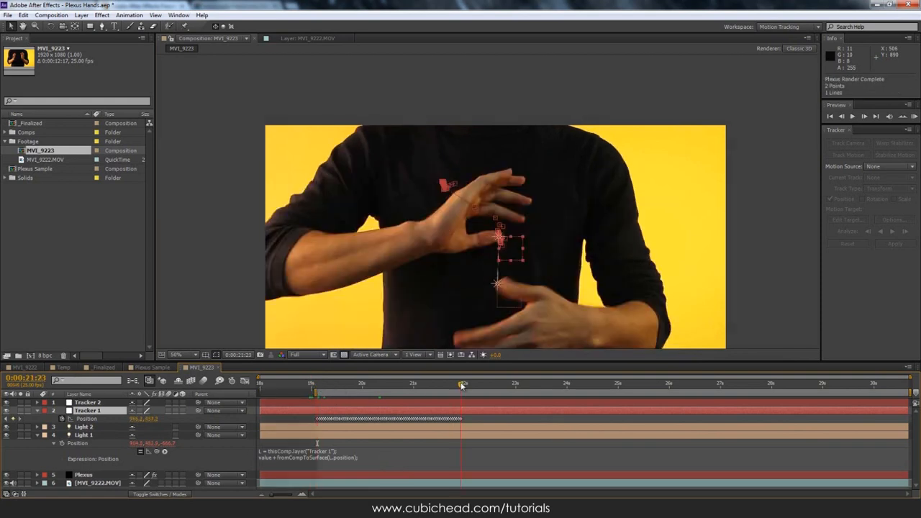
{"action": "left_click", "coordinate": [461, 385]}
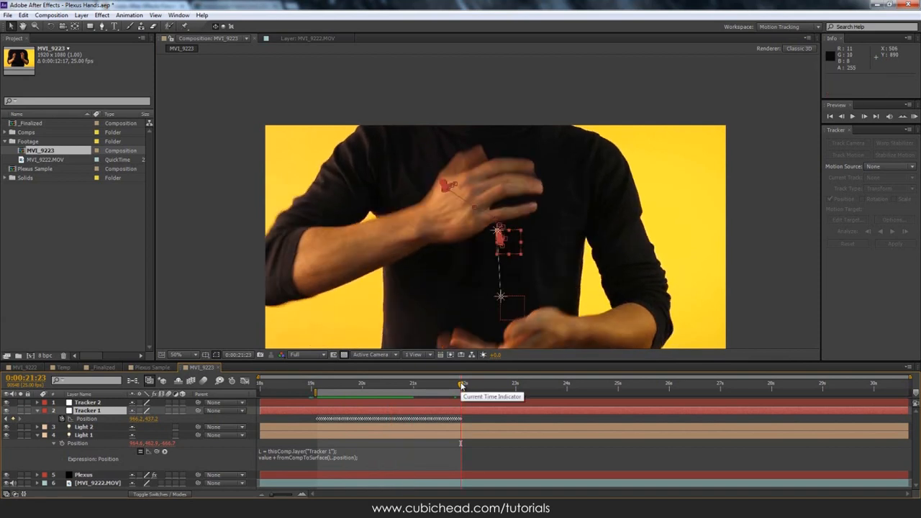
{"action": "left_click_drag", "start_coordinate": [460, 386], "coordinate": [372, 385]}
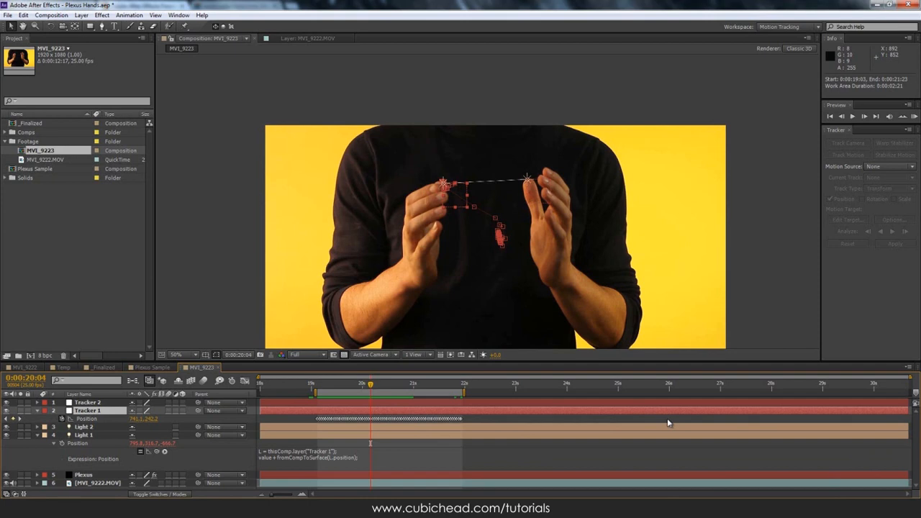
{"action": "mouse_move", "coordinate": [525, 430]}
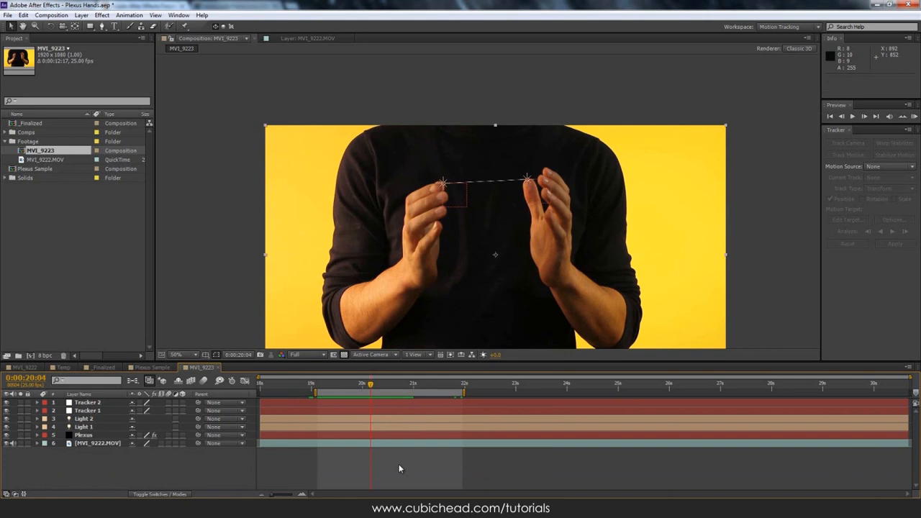
{"action": "left_click", "coordinate": [789, 25]}
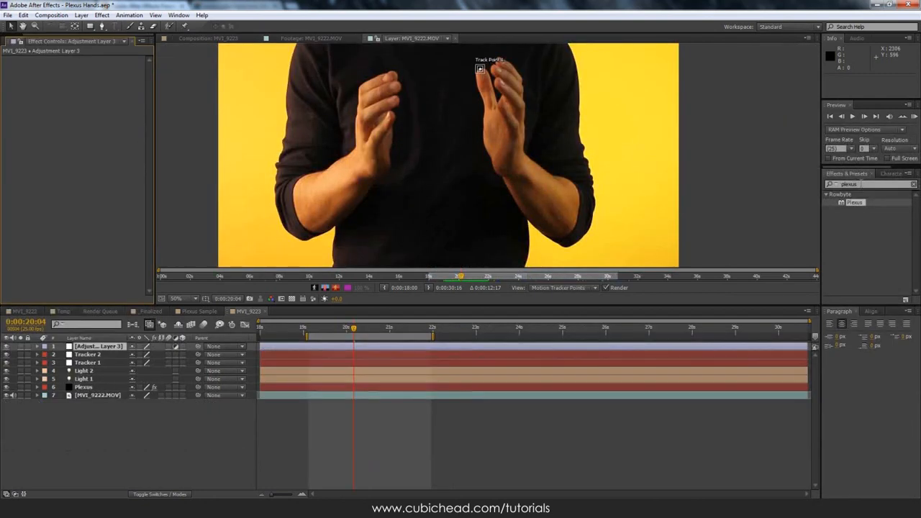
- Apply CC Force Motion Blur to the new adjustment layer over the tracked hand footage
{"action": "type", "text": "motion"}
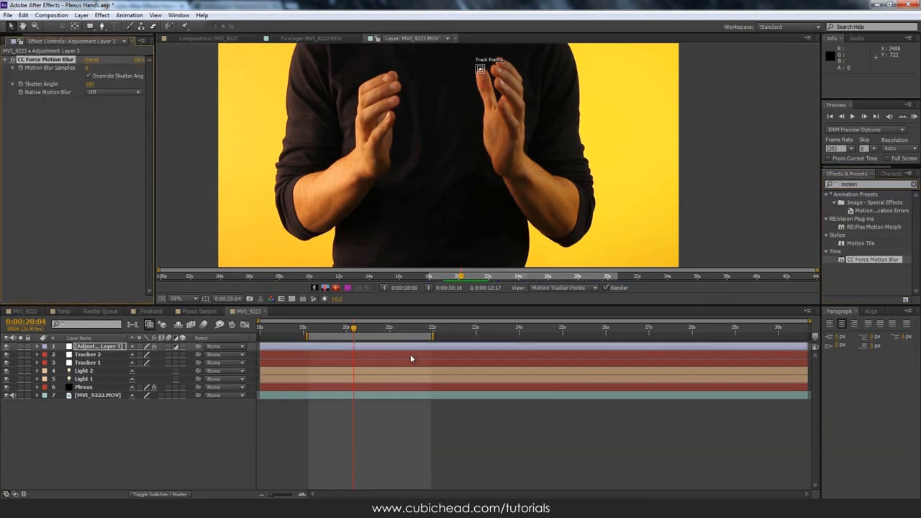
{"action": "left_click_drag", "start_coordinate": [354, 328], "coordinate": [380, 328]}
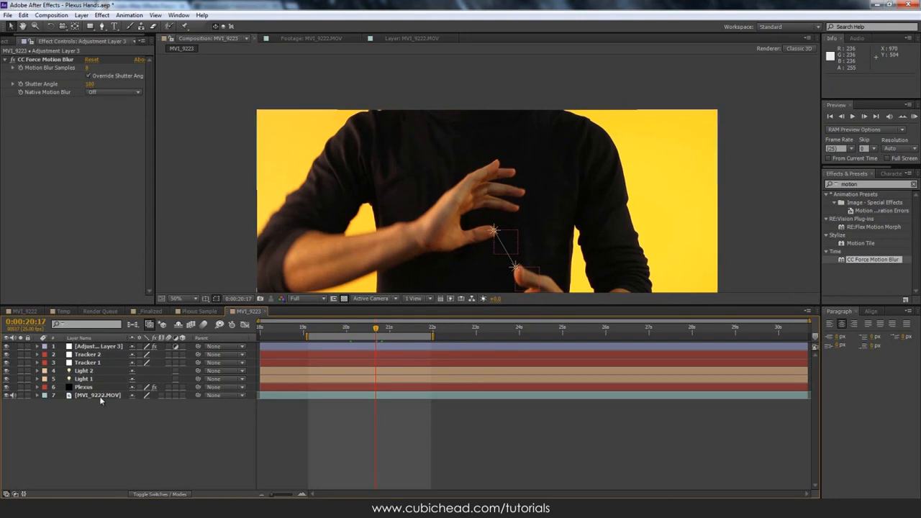
{"action": "left_click", "coordinate": [98, 395]}
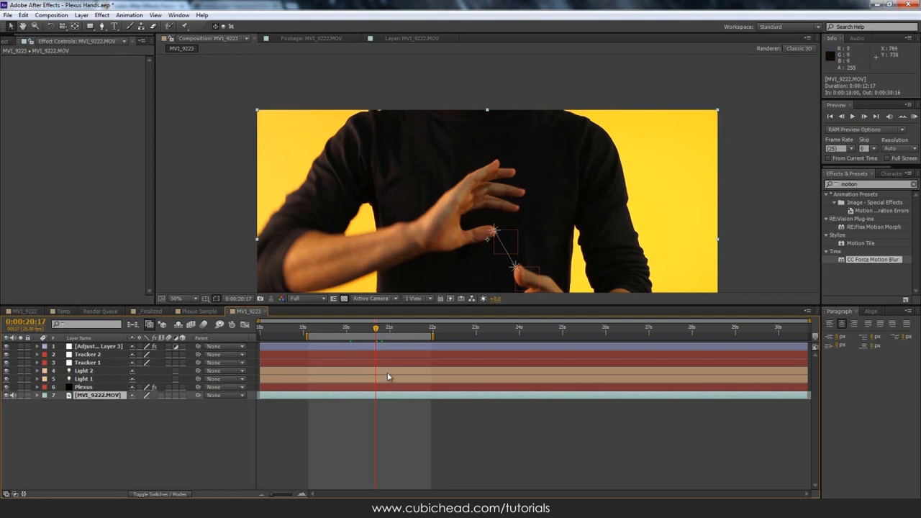
{"action": "mouse_move", "coordinate": [517, 166]}
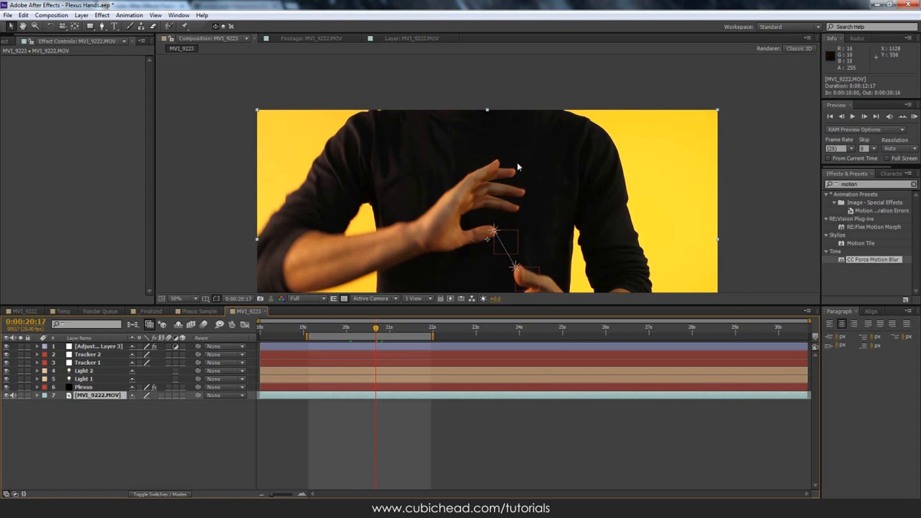
{"action": "mouse_move", "coordinate": [490, 262]}
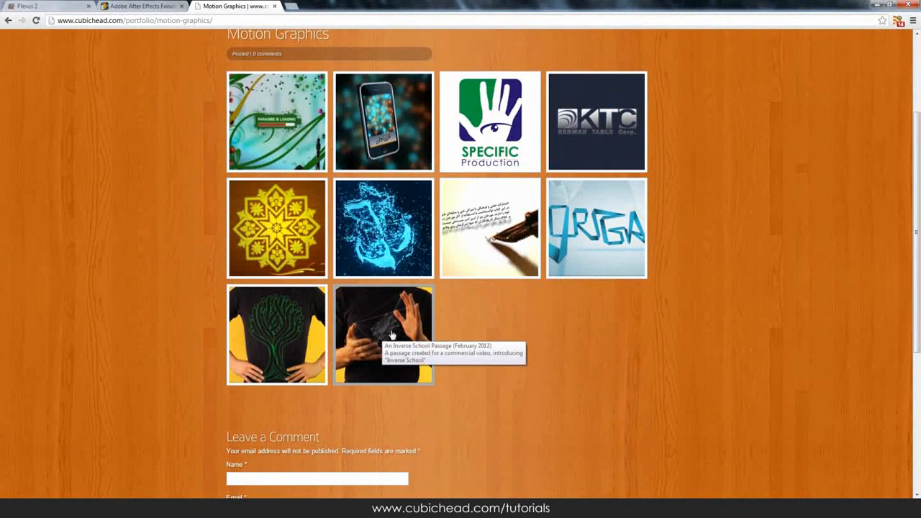
{"action": "left_click", "coordinate": [383, 334]}
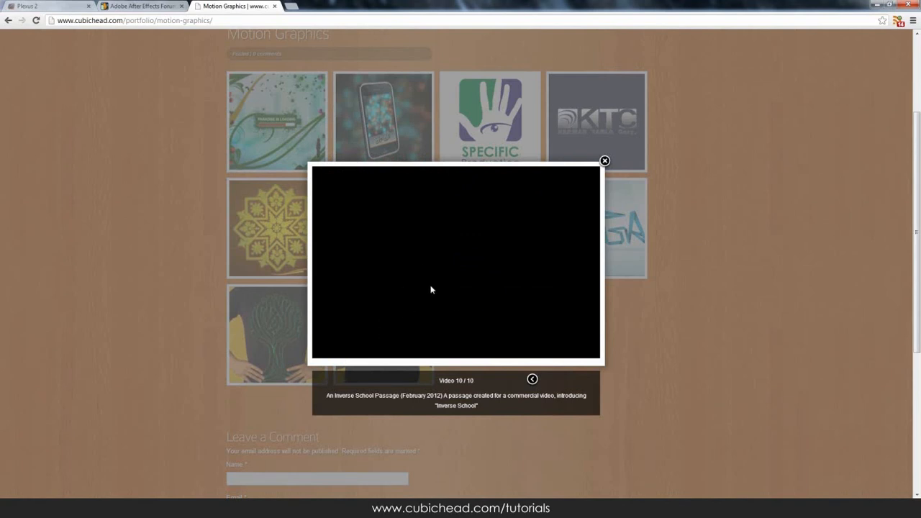
{"action": "mouse_move", "coordinate": [464, 265]}
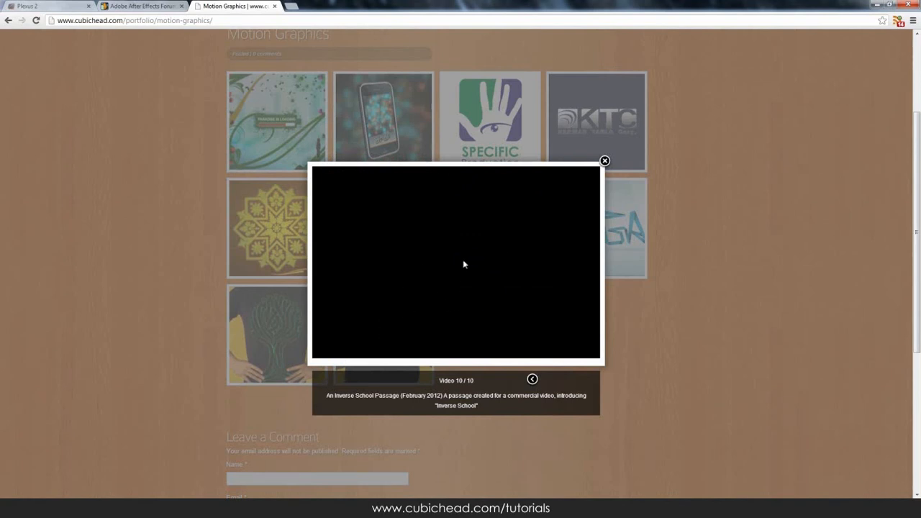
{"action": "left_click", "coordinate": [454, 265]}
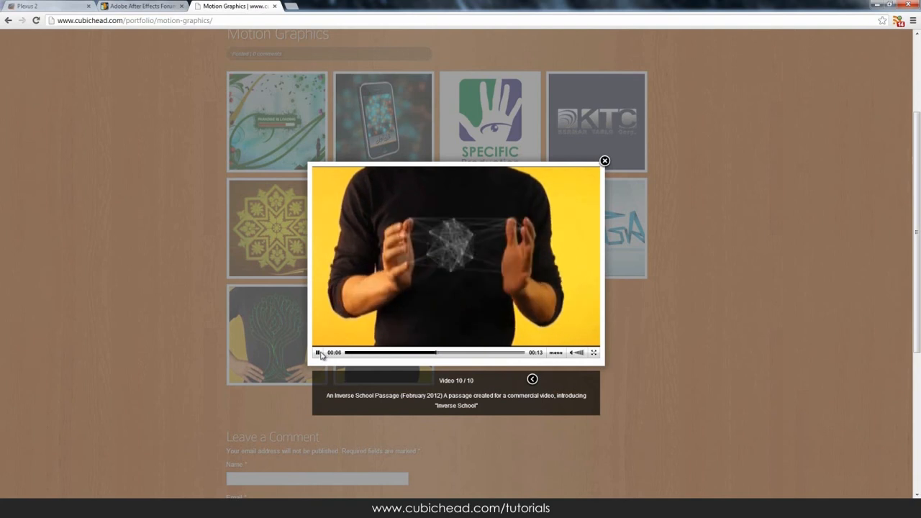
{"action": "left_click", "coordinate": [604, 162]}
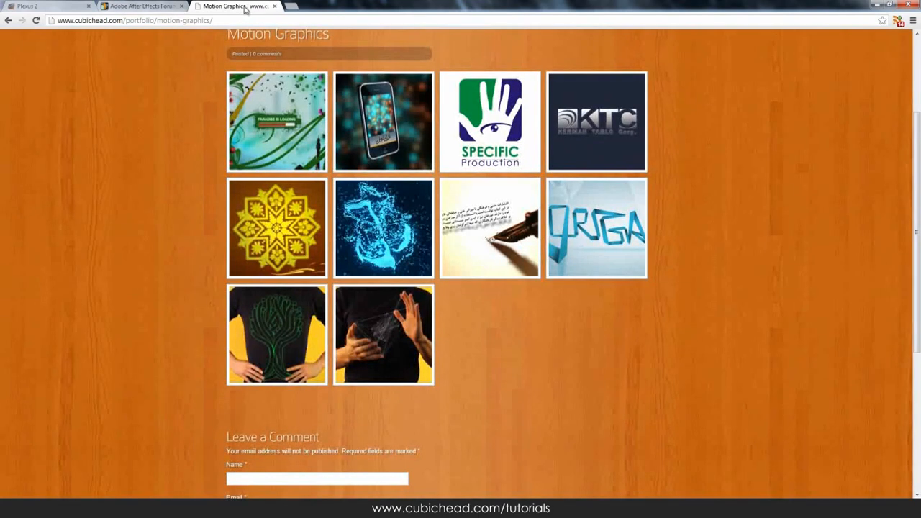